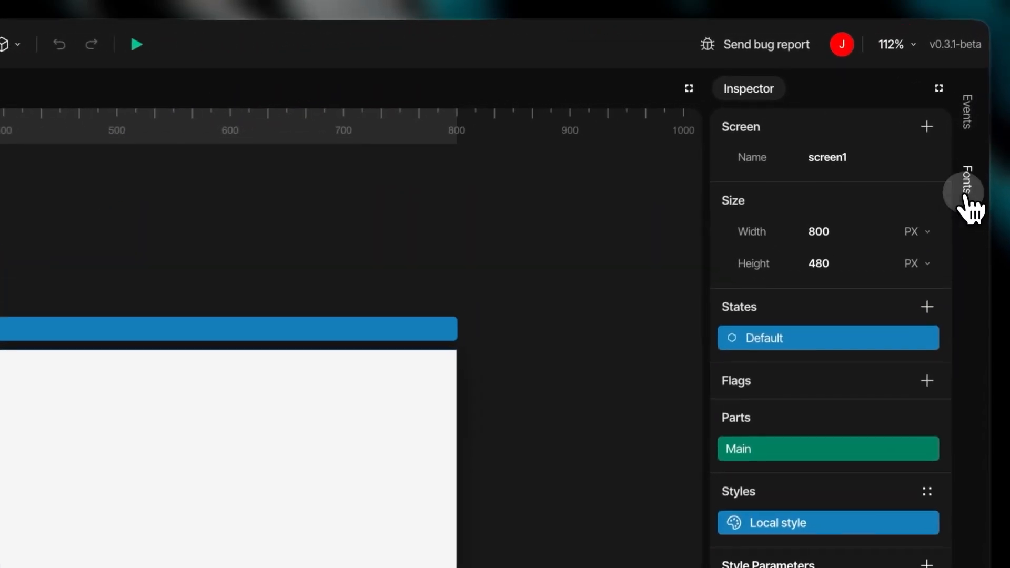
Step: Show the project's font list with the two Montserrat fonts
{"action": "left_click", "coordinate": [965, 191]}
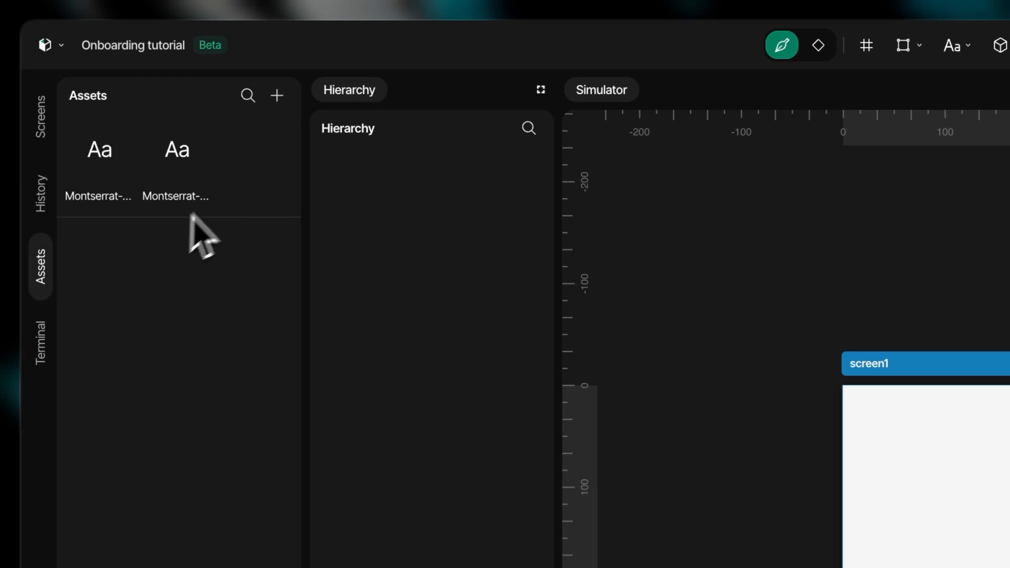
Step: Import the seven icons, Login-bg image and InterTight font from the Assets folder
{"action": "left_click", "coordinate": [277, 96]}
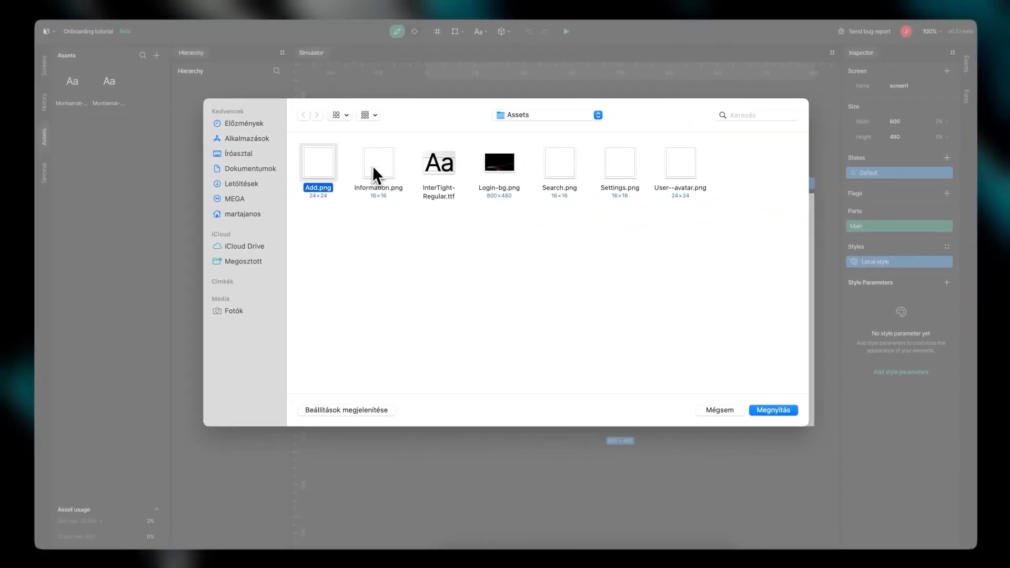
{"action": "left_click", "coordinate": [498, 163]}
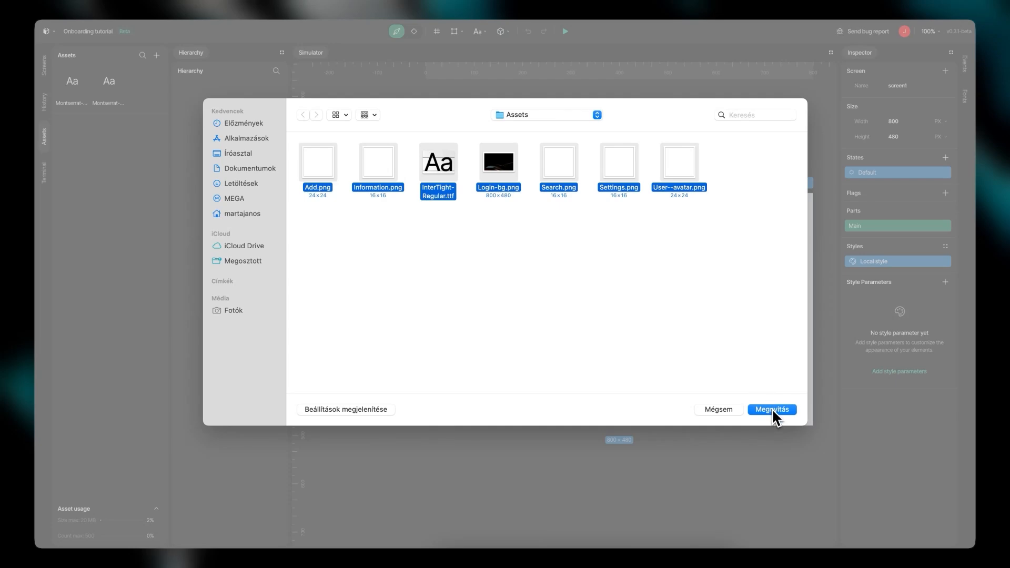
{"action": "left_click", "coordinate": [772, 409]}
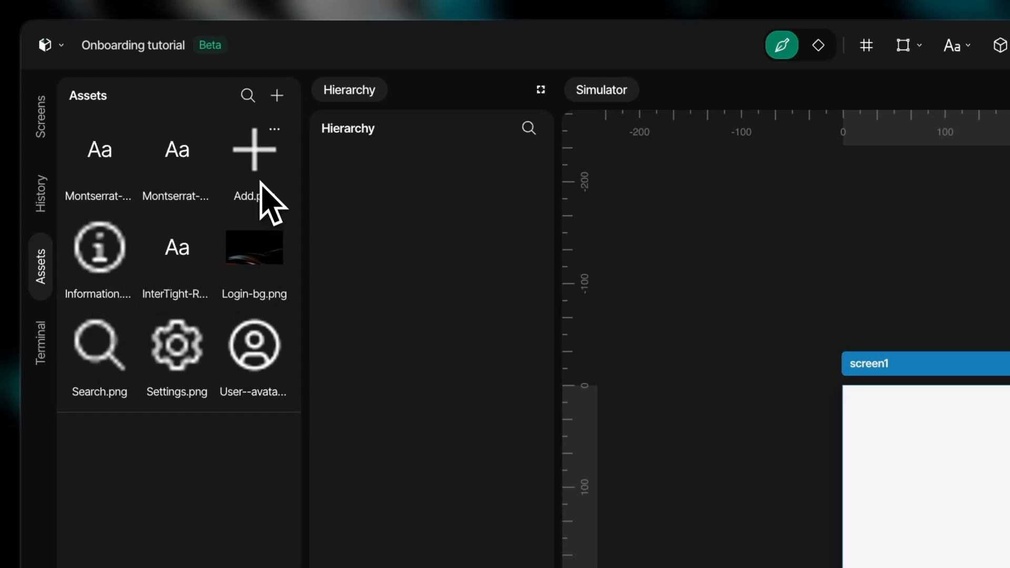
{"action": "left_click", "coordinate": [39, 267]}
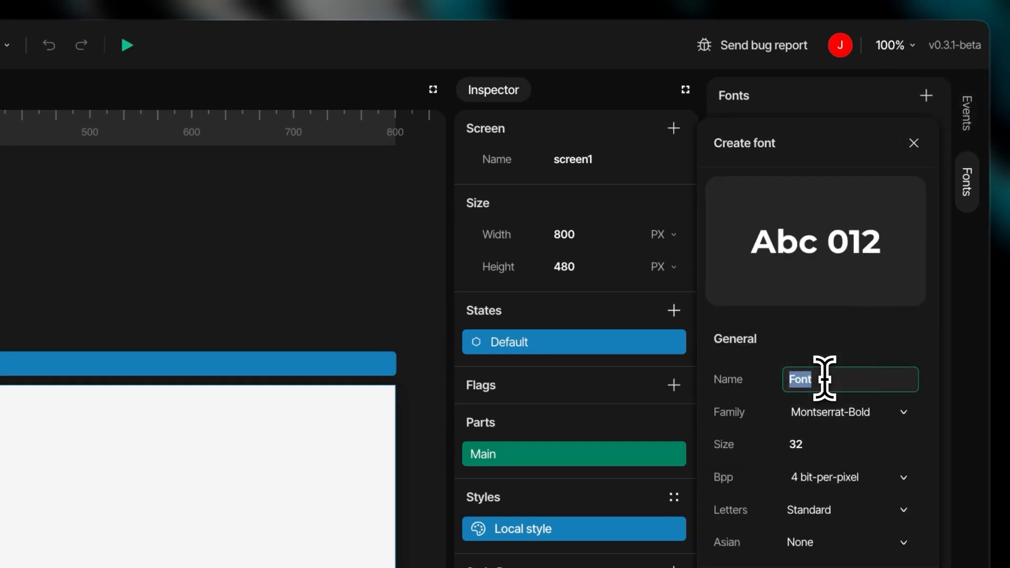
Step: Create a Display Large font in InterTight-Regular at size 48
{"action": "type", "text": "Display Large"}
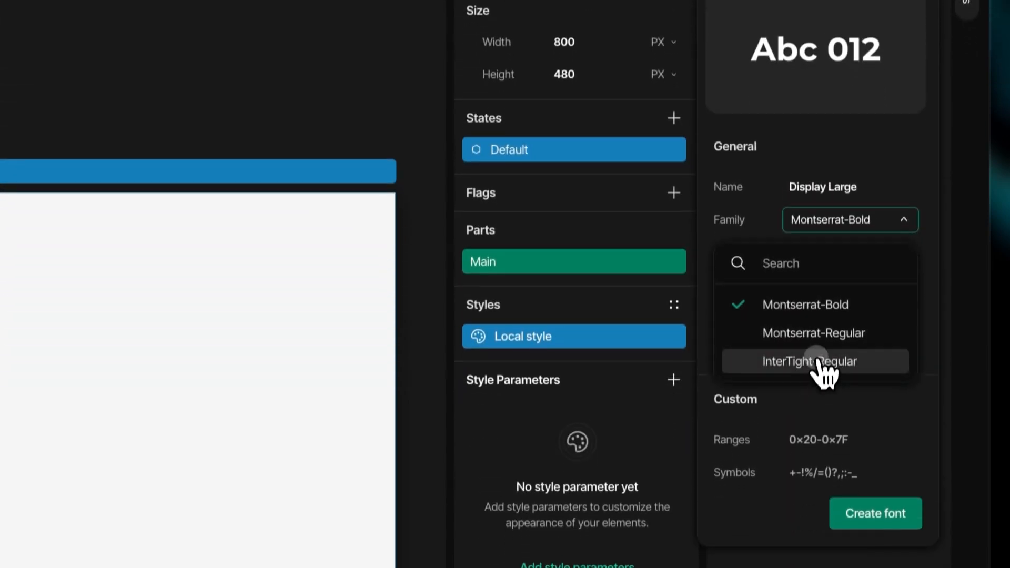
{"action": "left_click", "coordinate": [814, 361]}
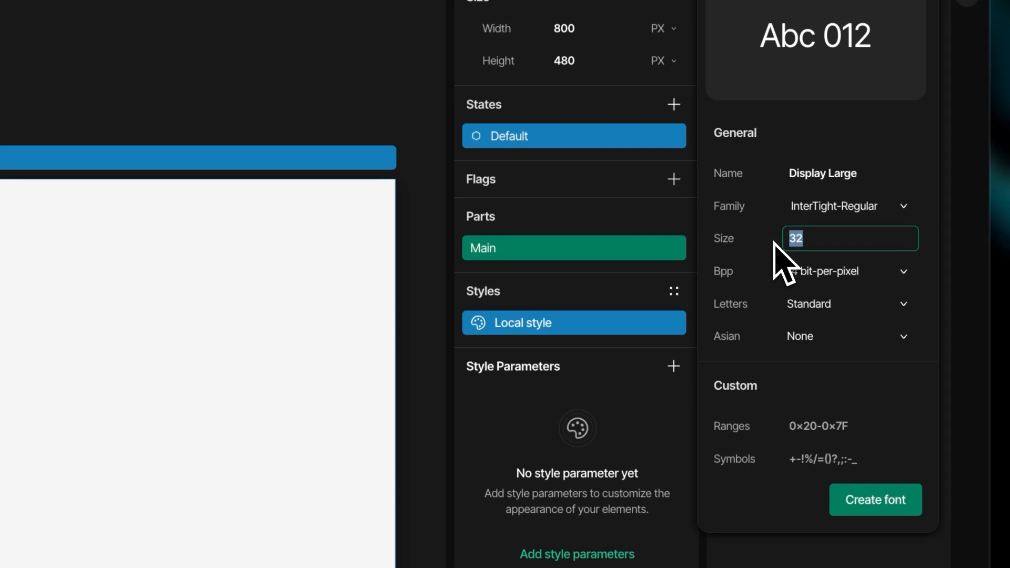
{"action": "type", "text": "48"}
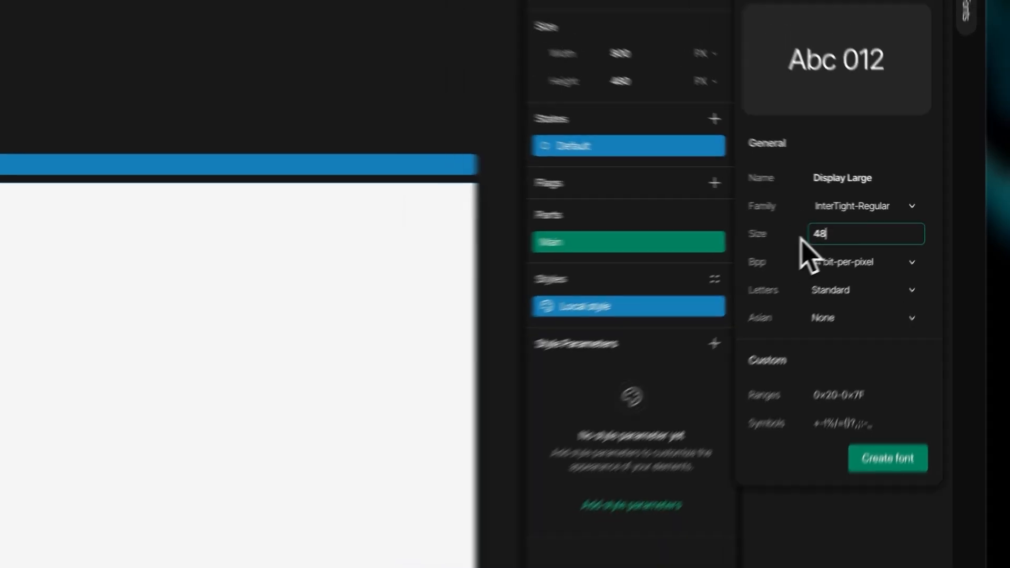
{"action": "left_click", "coordinate": [887, 458]}
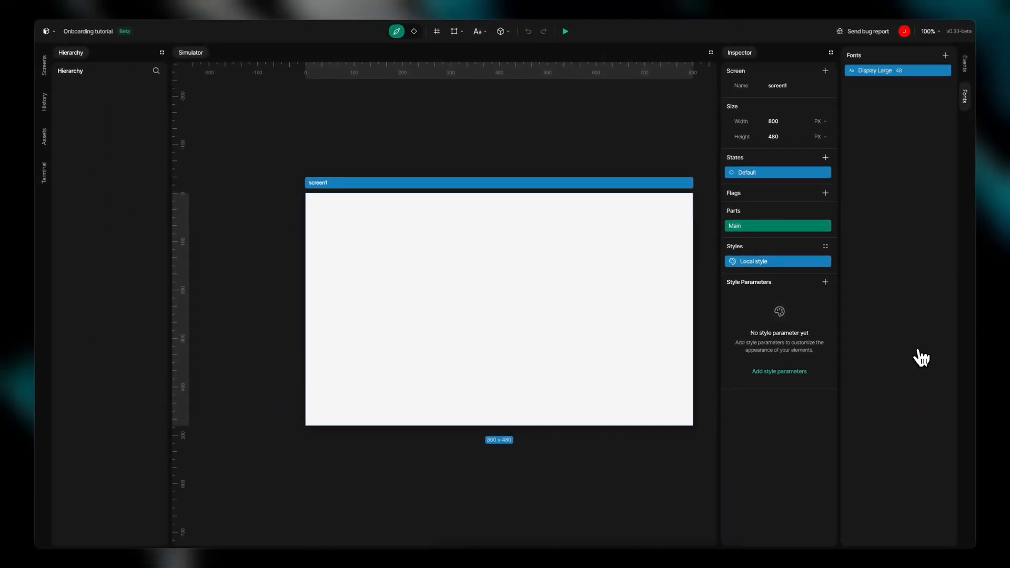
Step: Start a Display Small font set to Montserrat-Regular
{"action": "left_click", "coordinate": [947, 56]}
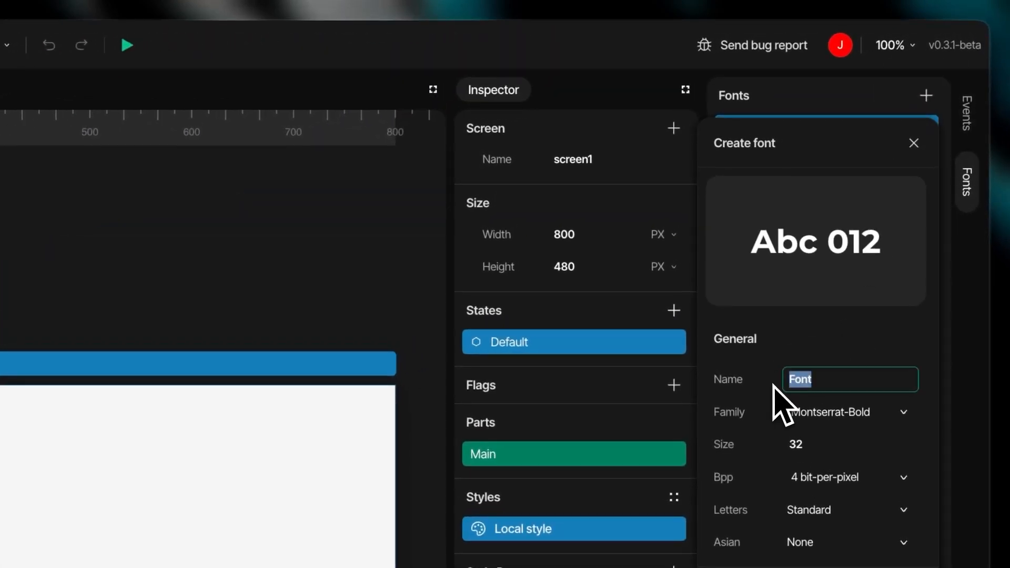
{"action": "type", "text": "Display"}
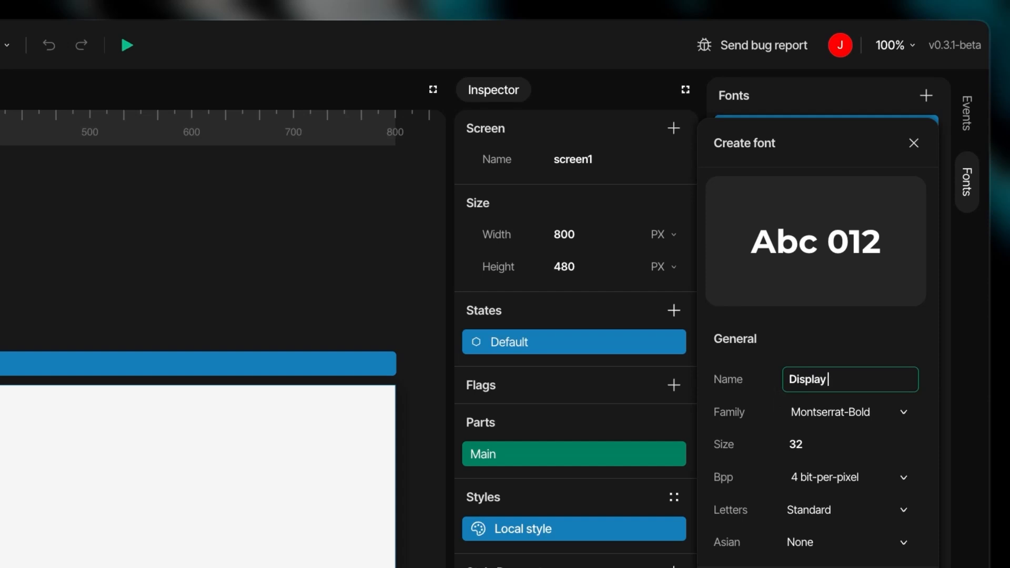
{"action": "type", "text": "Small"}
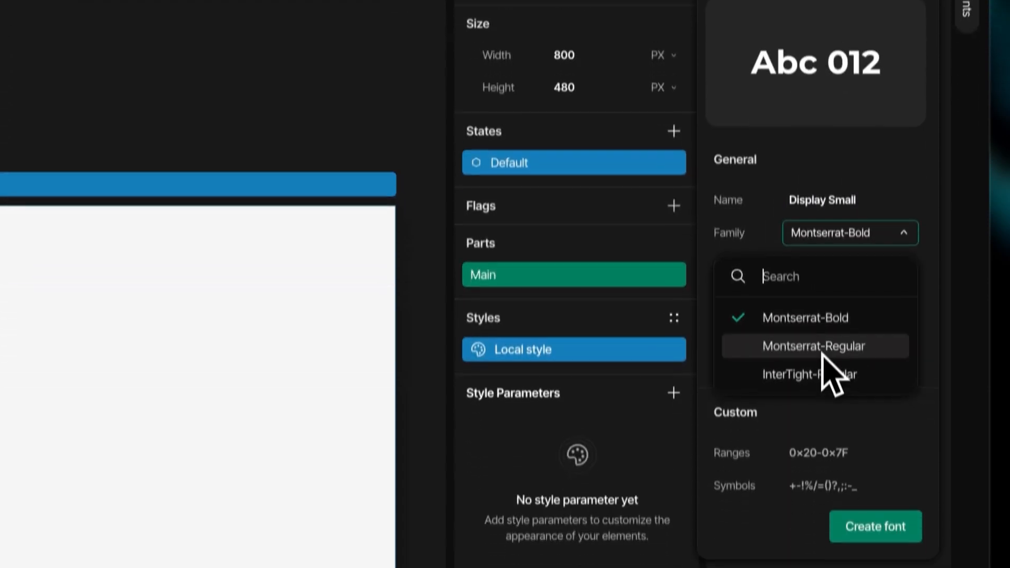
{"action": "left_click", "coordinate": [808, 374]}
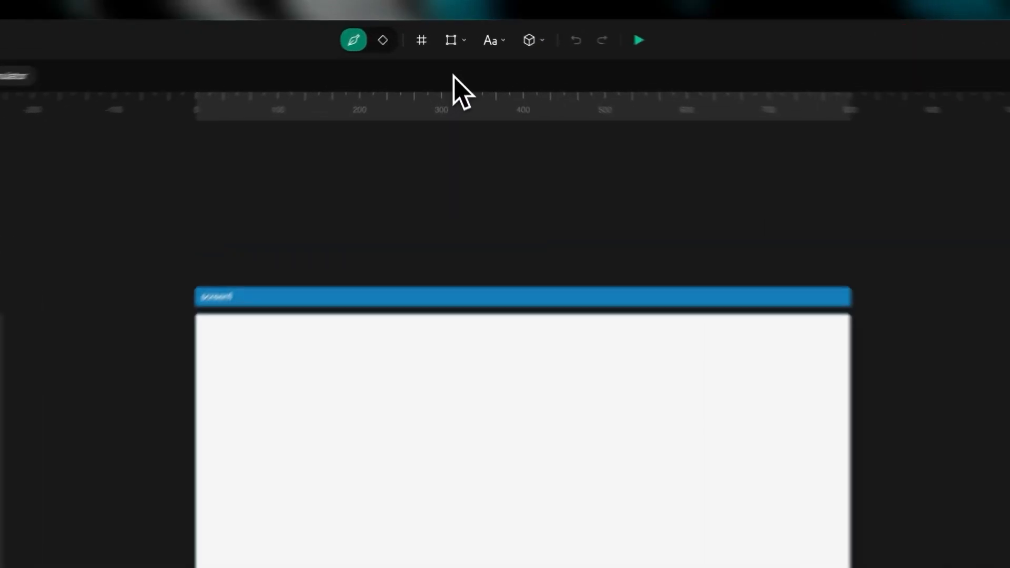
Step: Add a container, a label, a button and an image widget to screen1
{"action": "left_click", "coordinate": [451, 40]}
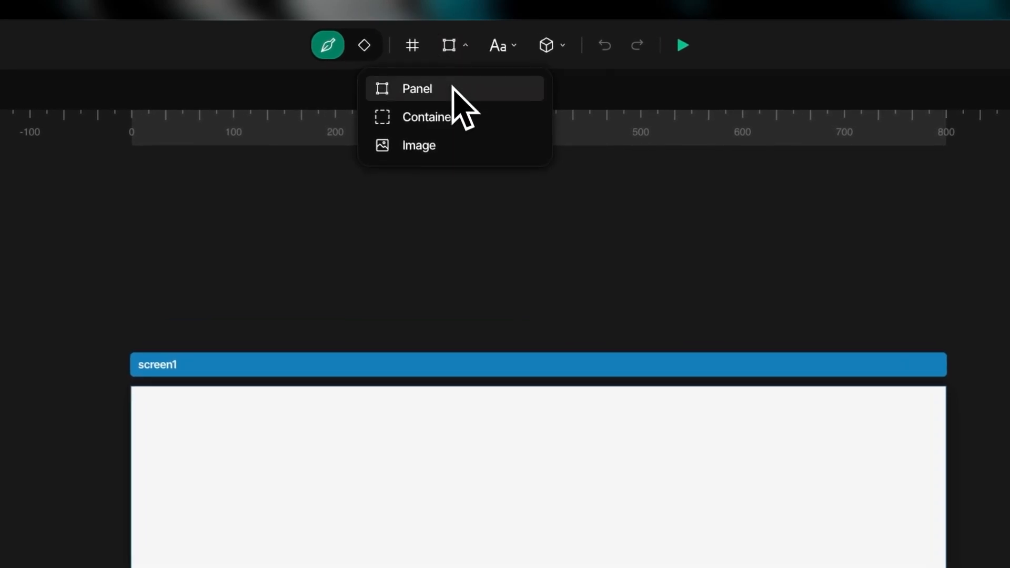
{"action": "mouse_move", "coordinate": [429, 117]}
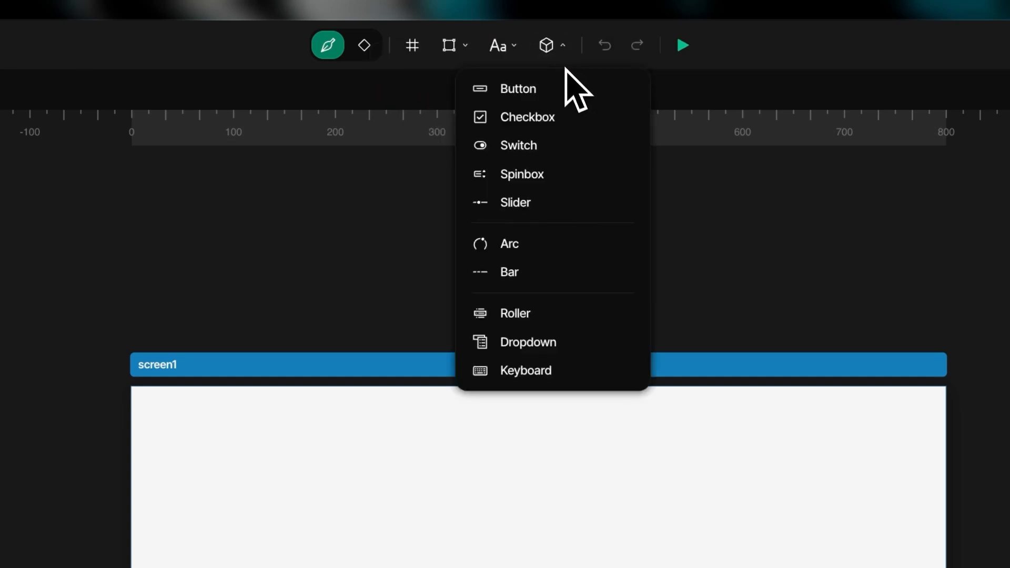
{"action": "mouse_move", "coordinate": [590, 243]}
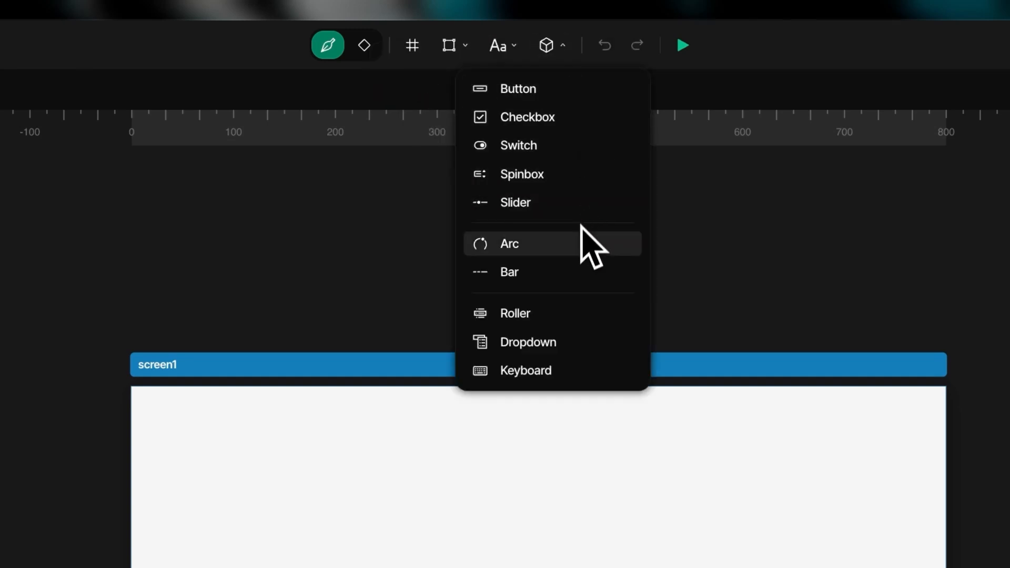
{"action": "mouse_move", "coordinate": [555, 297]}
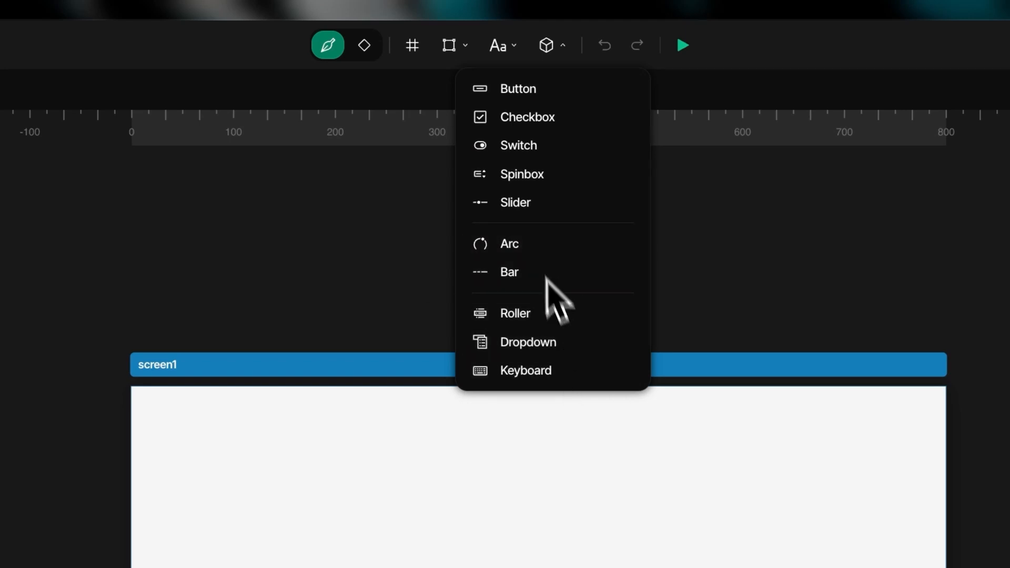
{"action": "left_click", "coordinate": [449, 45]}
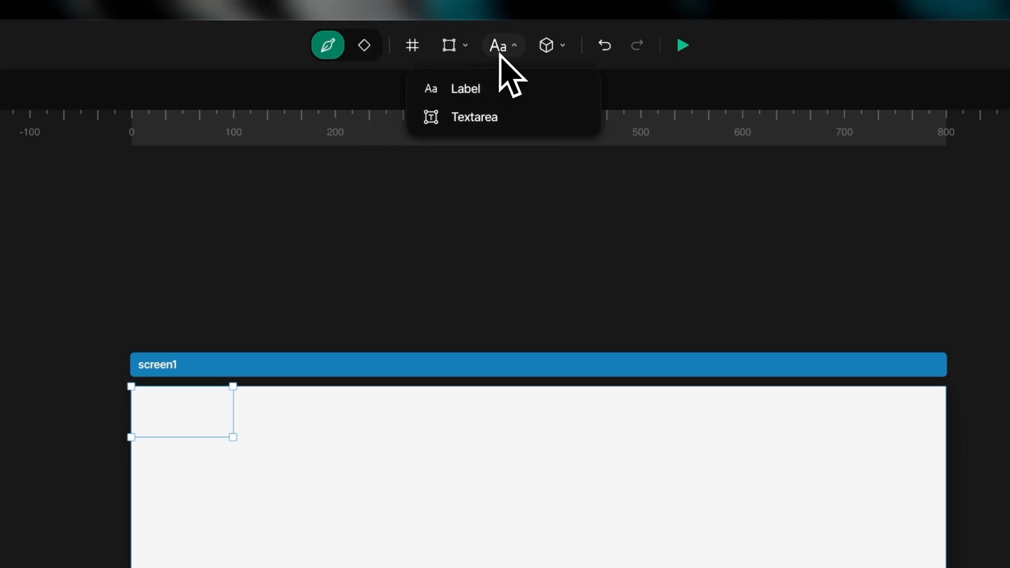
{"action": "left_click", "coordinate": [546, 45]}
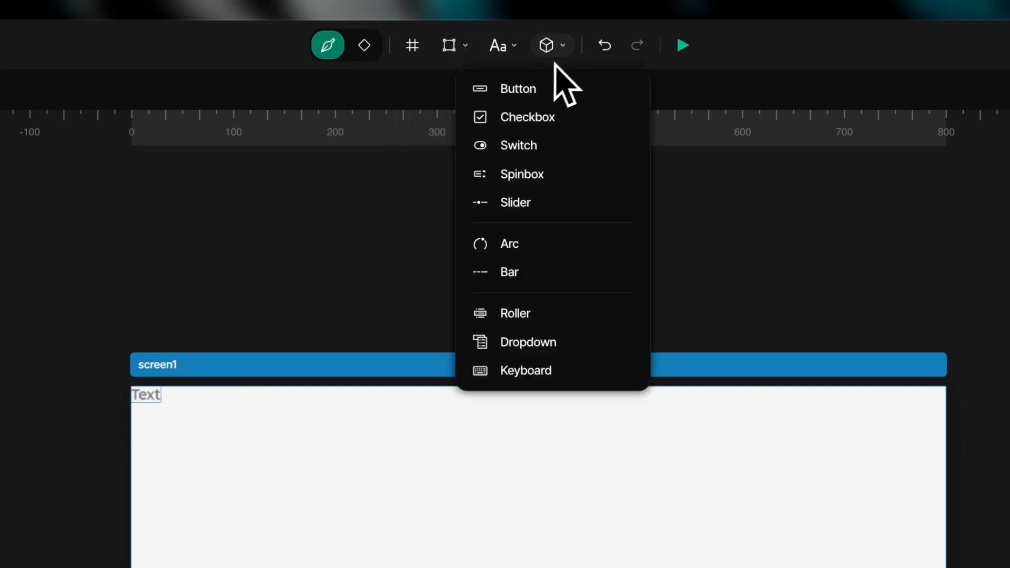
{"action": "left_click", "coordinate": [518, 88]}
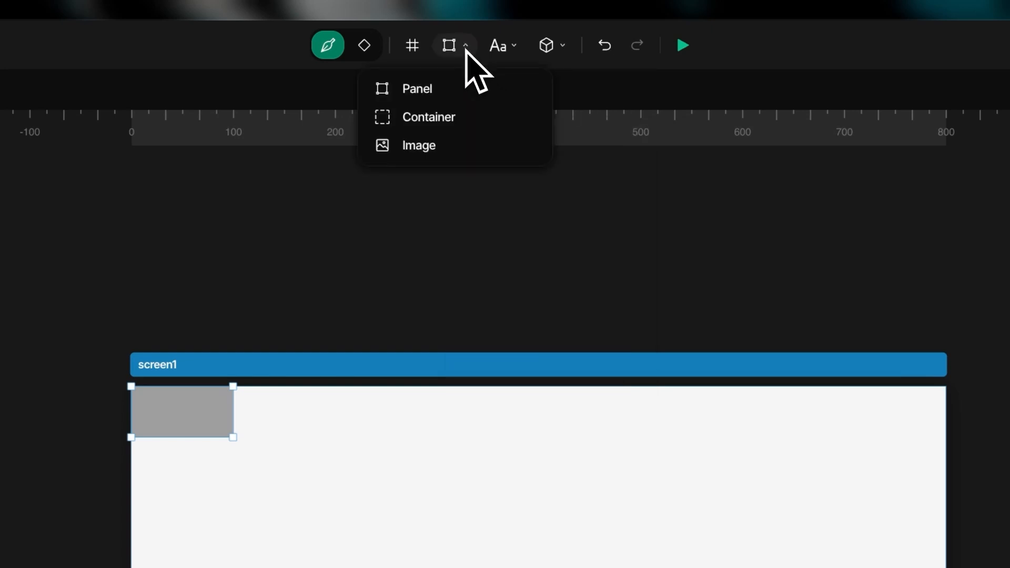
{"action": "left_click", "coordinate": [418, 146]}
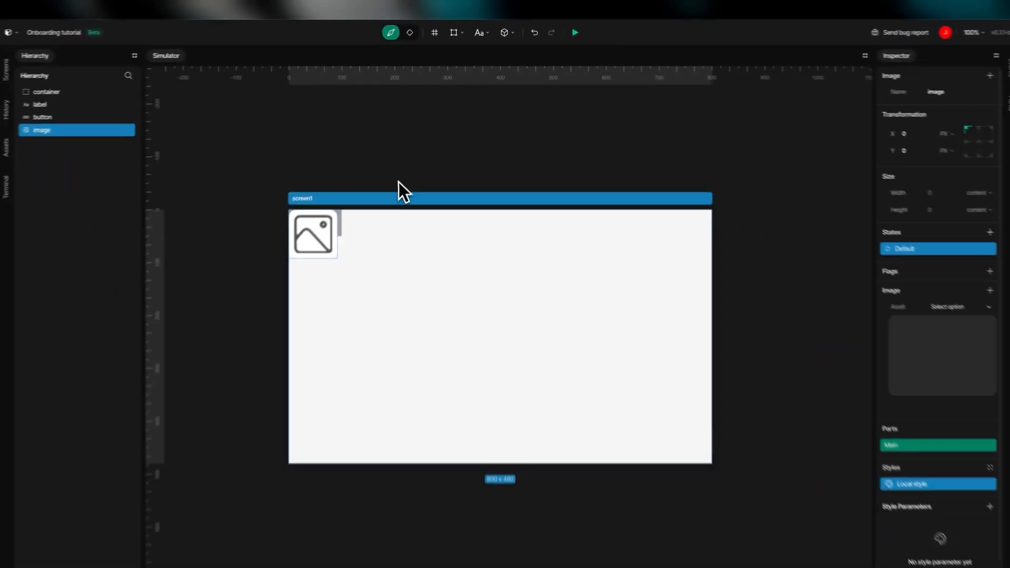
{"action": "left_click_drag", "start_coordinate": [313, 234], "coordinate": [359, 272]}
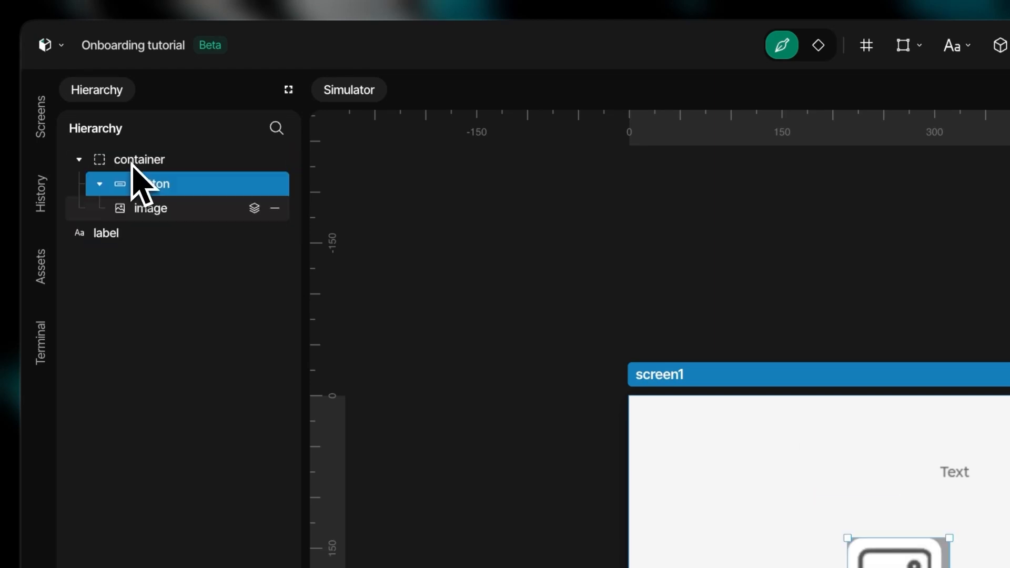
Step: Move the label element inside the container in the Hierarchy
{"action": "left_click", "coordinate": [106, 233]}
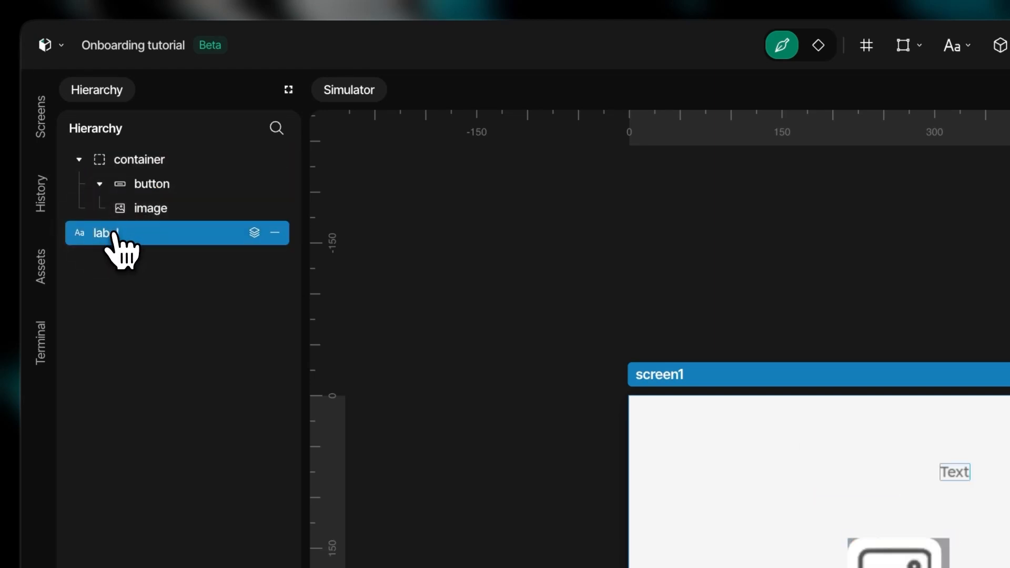
{"action": "left_click_drag", "start_coordinate": [103, 232], "coordinate": [142, 183]}
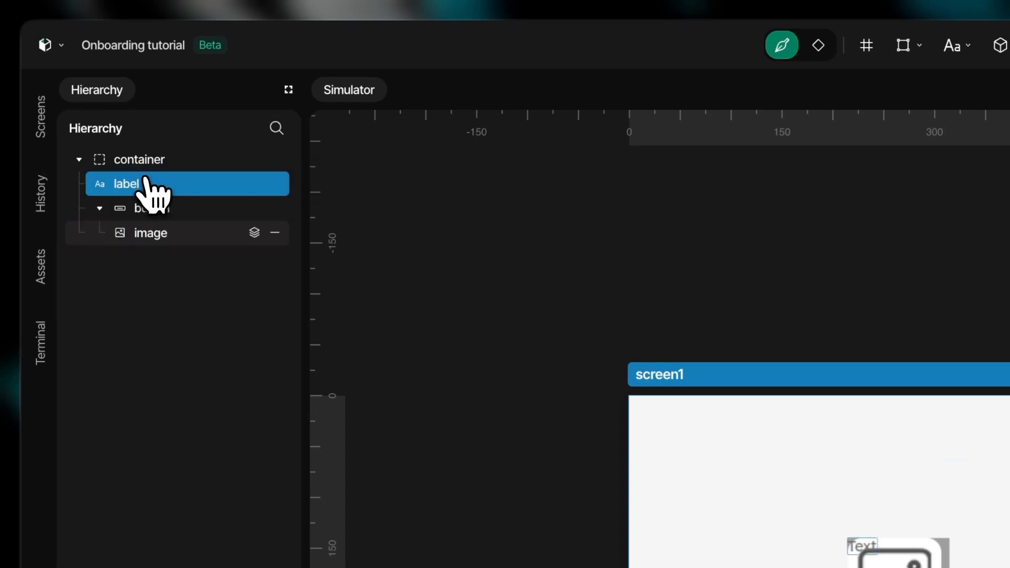
{"action": "mouse_move", "coordinate": [158, 242]}
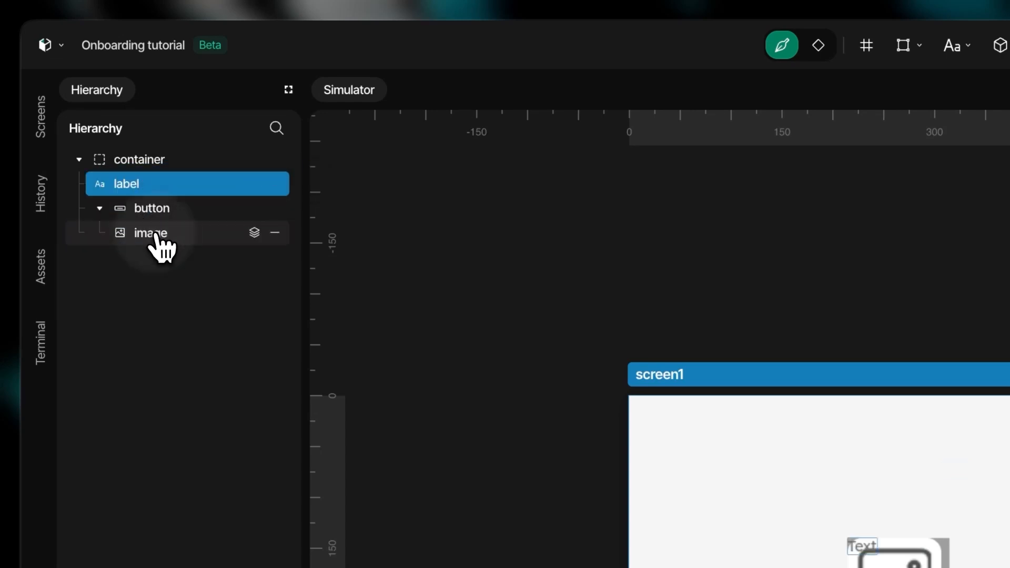
Step: Rename the image to Icon, the label to Title and the container to Profile
{"action": "left_click", "coordinate": [151, 232]}
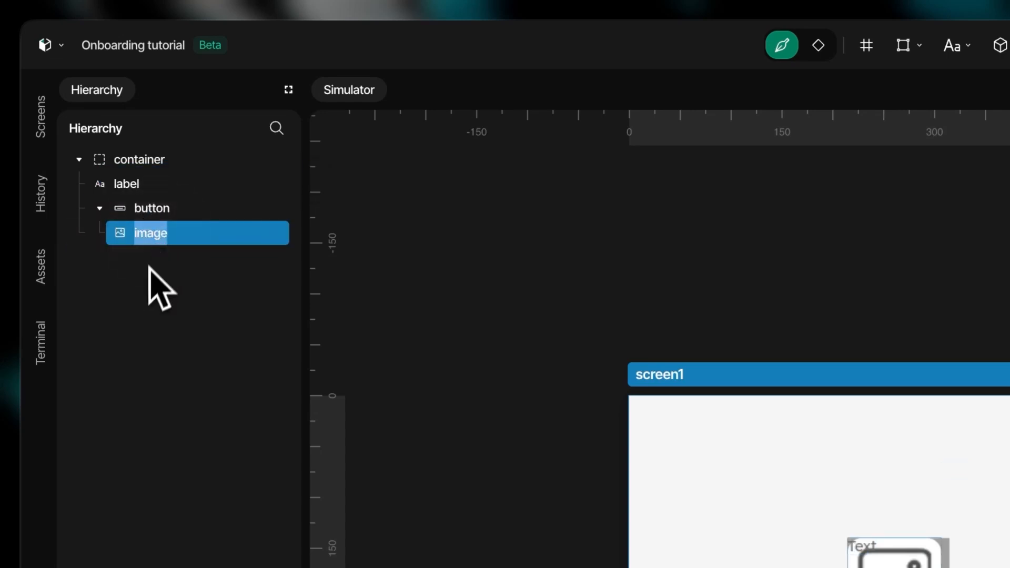
{"action": "type", "text": "Icon"}
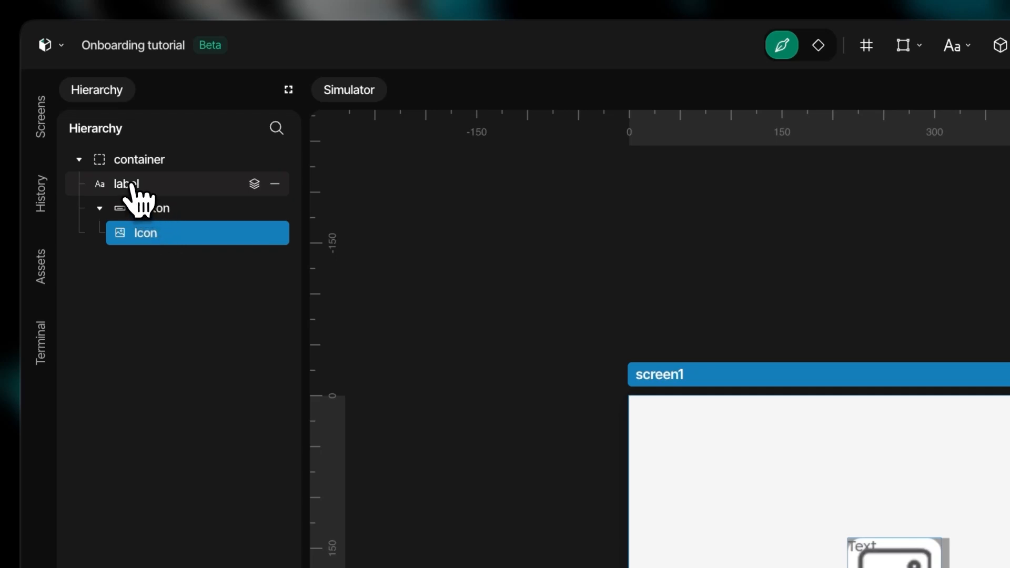
{"action": "double_click", "coordinate": [125, 183]}
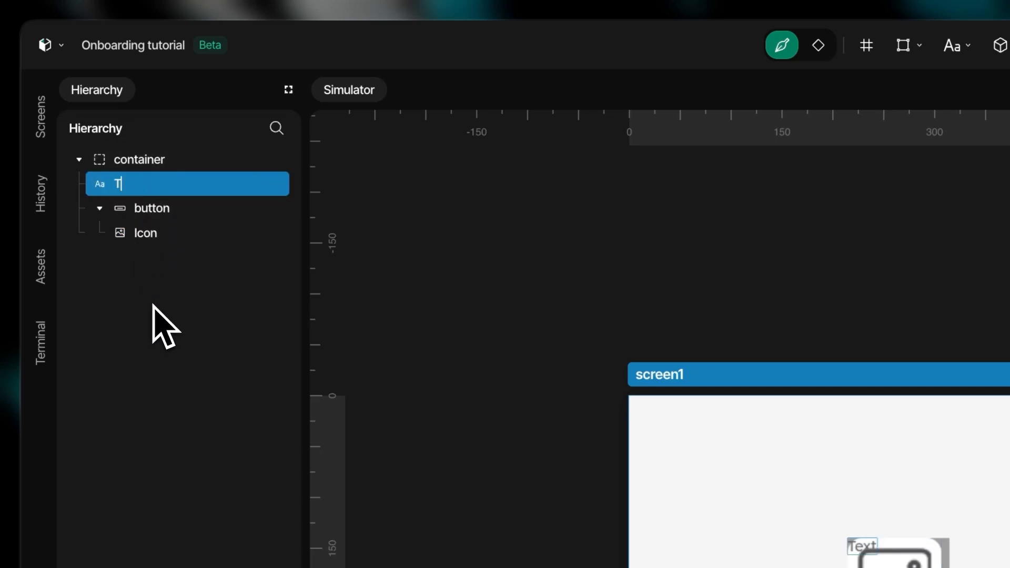
{"action": "type", "text": "itle"}
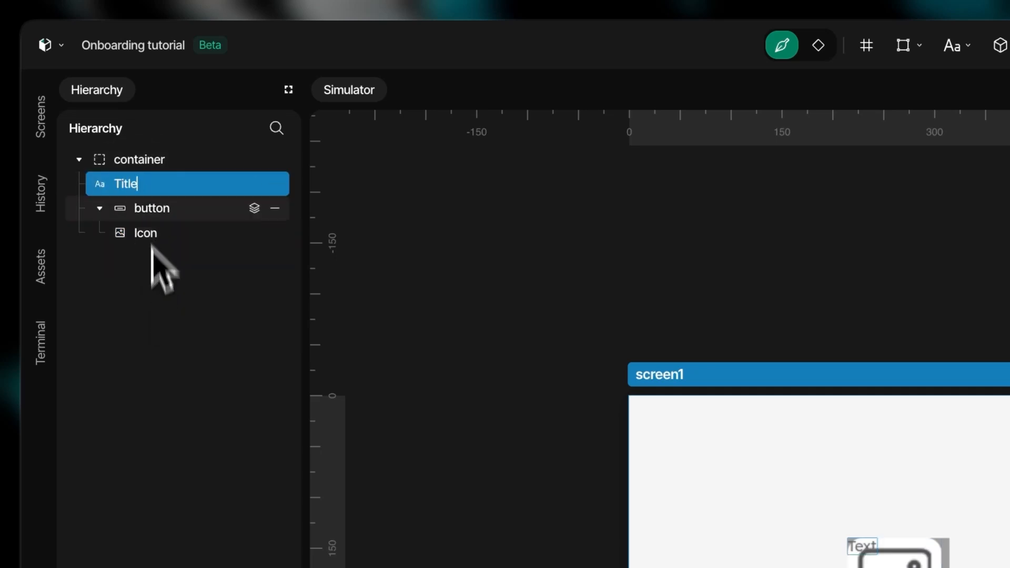
{"action": "left_click", "coordinate": [139, 159]}
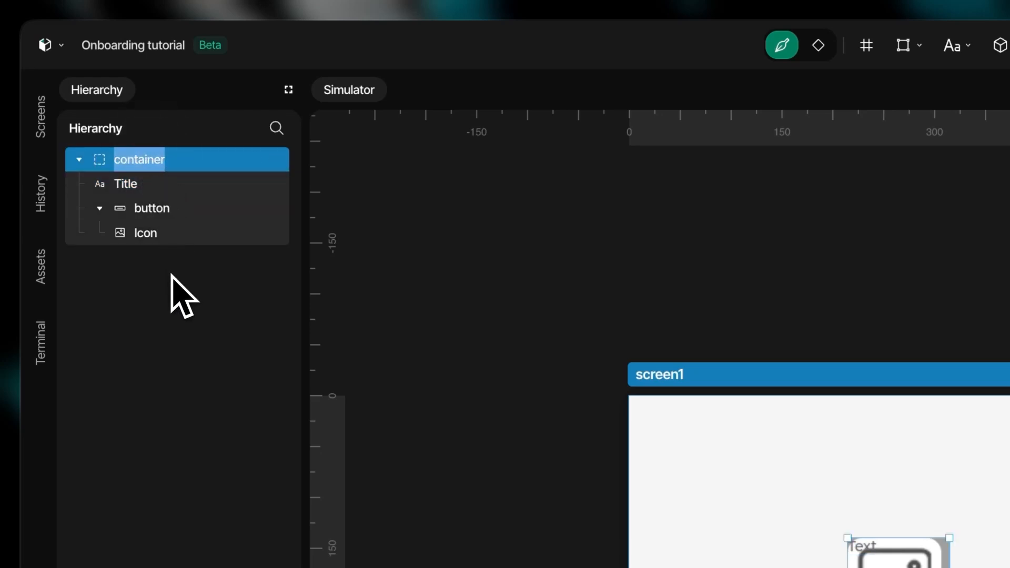
{"action": "type", "text": "Profile"}
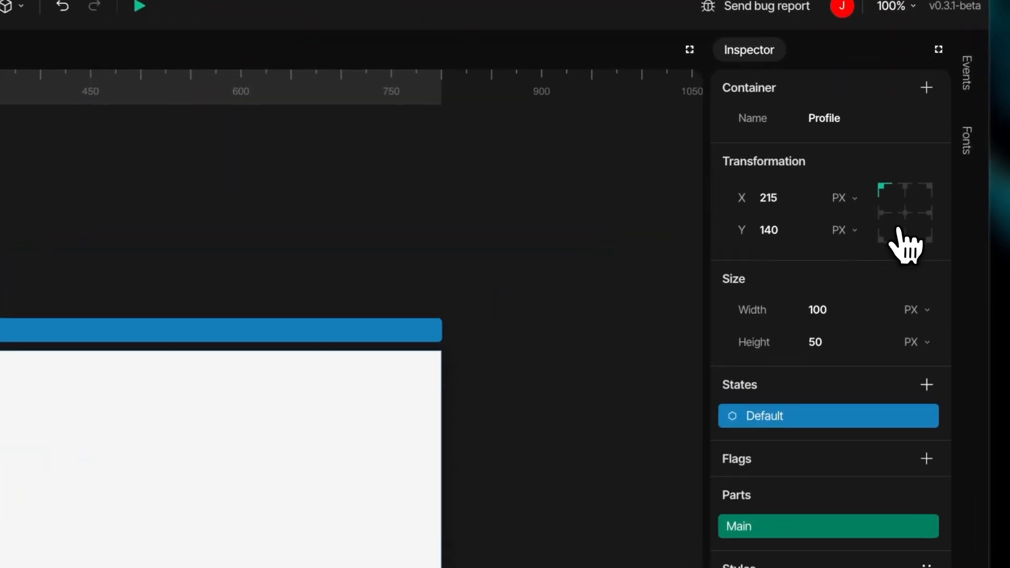
Step: Center the Profile container and set the container and button widths to 80 px
{"action": "left_click", "coordinate": [817, 314]}
{"action": "type", "text": "80"}
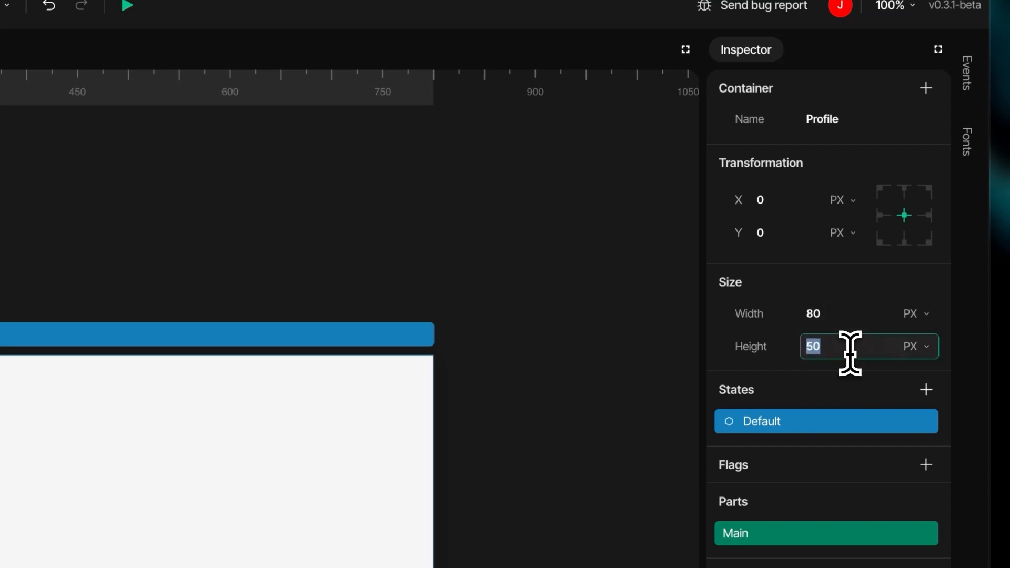
{"action": "type", "text": "108"}
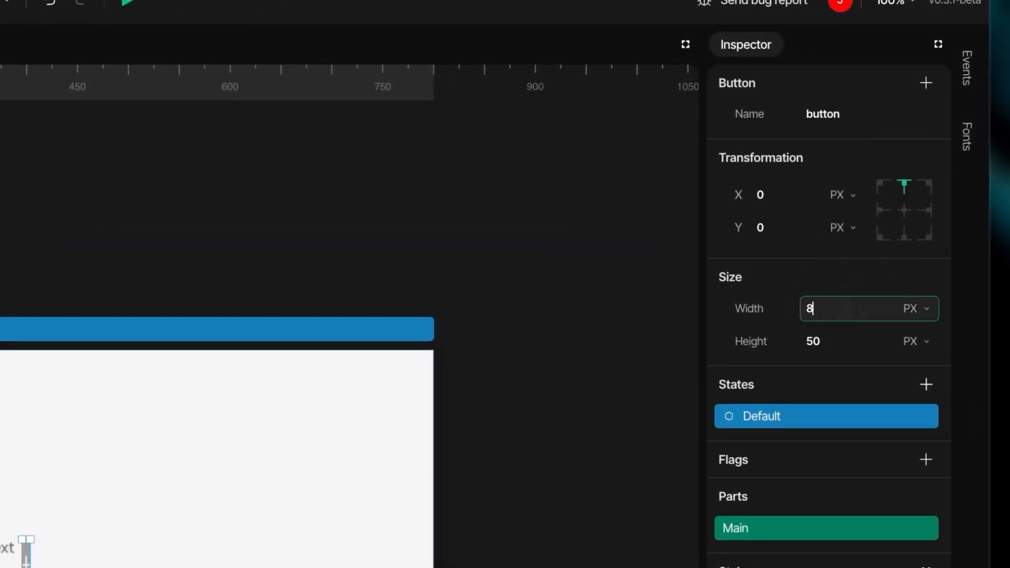
{"action": "type", "text": "80"}
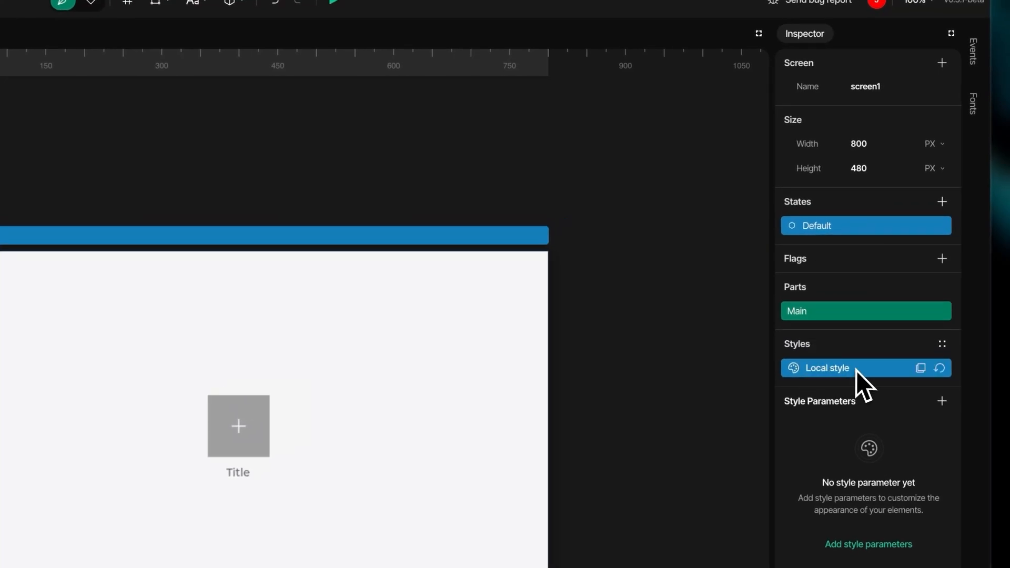
Step: Give screen1 a Background image style parameter set to Login-bg
{"action": "left_click", "coordinate": [941, 401]}
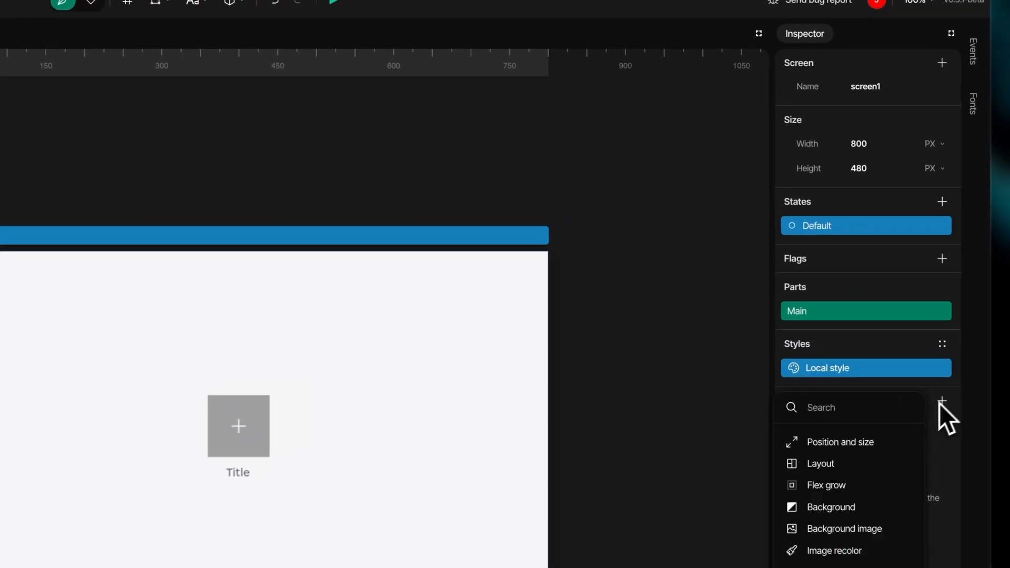
{"action": "left_click", "coordinate": [843, 529]}
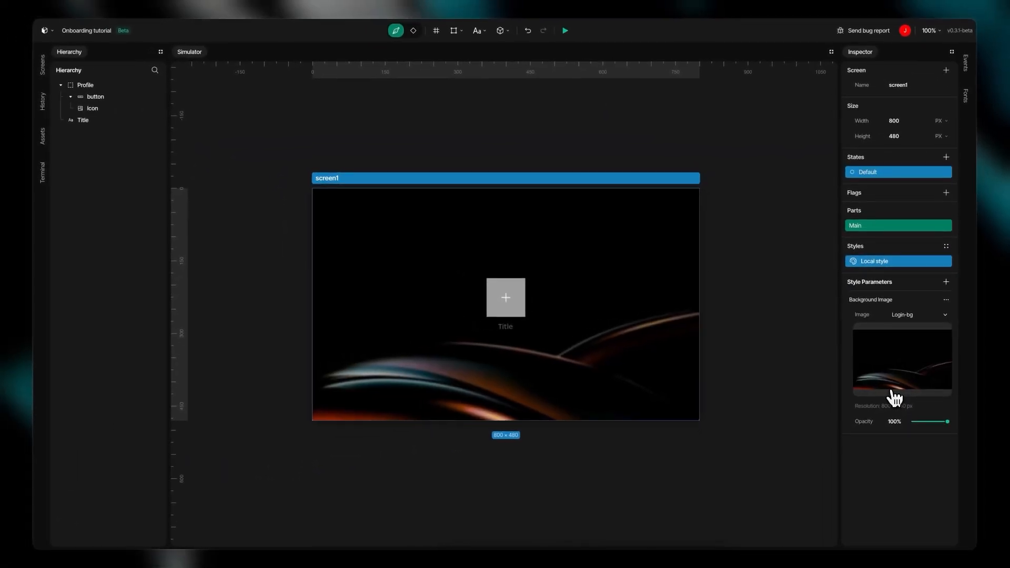
Step: Attach a new BttnBase style with a Background parameter to the button
{"action": "left_click", "coordinate": [96, 97]}
{"action": "type", "text": "B"}
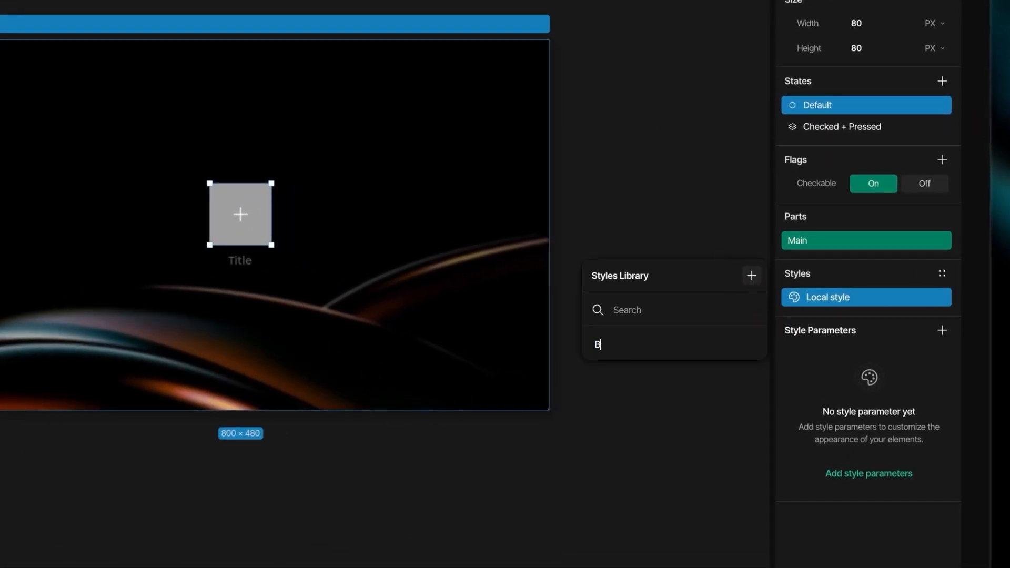
{"action": "type", "text": "ttnBase"}
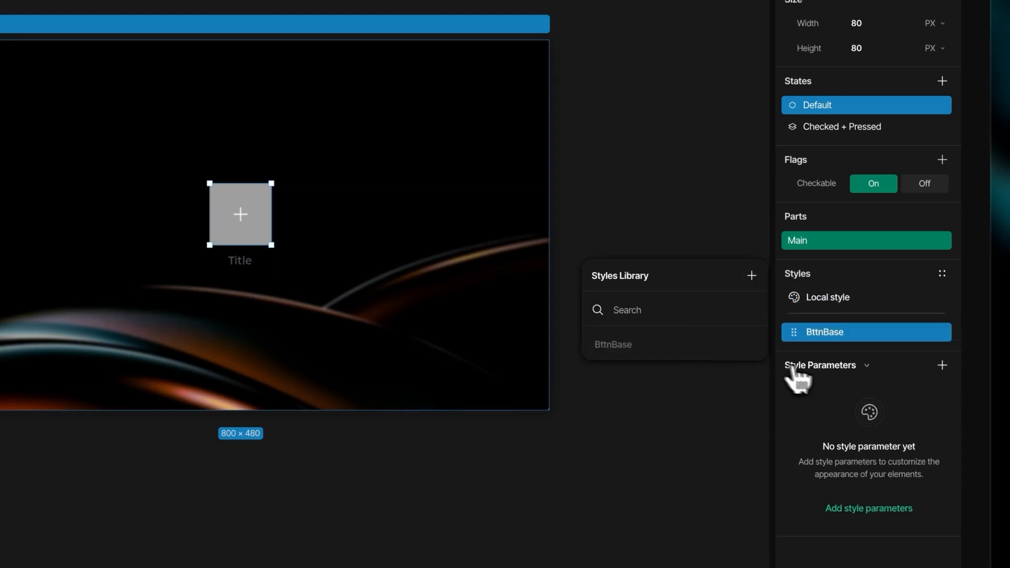
{"action": "left_click", "coordinate": [941, 366]}
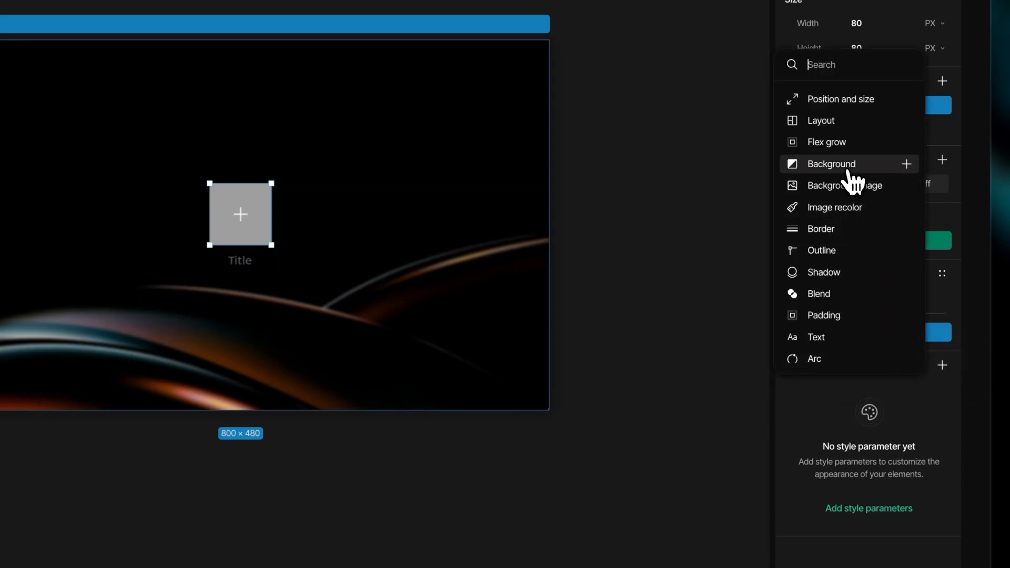
{"action": "left_click", "coordinate": [831, 164]}
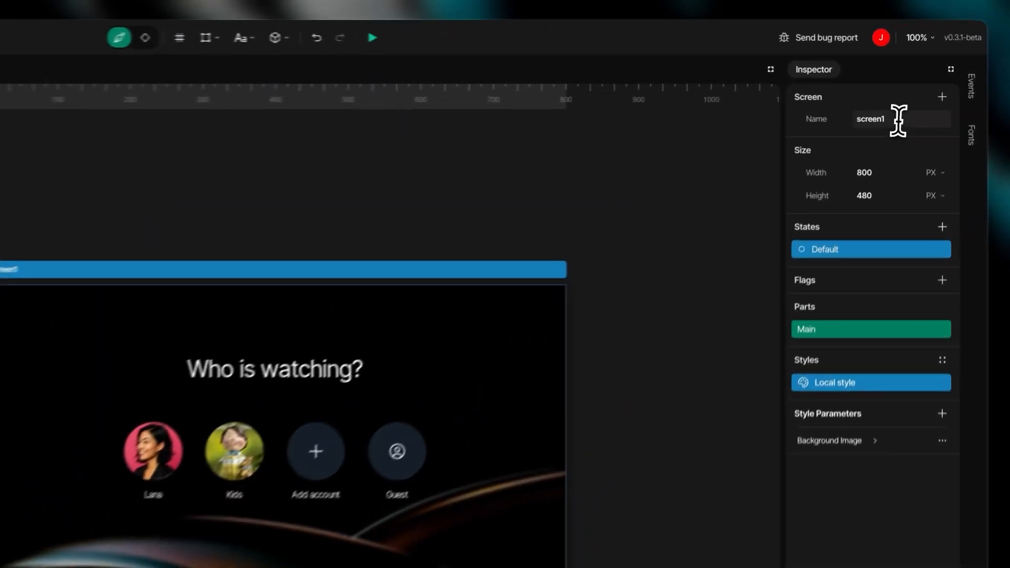
Step: Name the first screen Login and a new blank screen Home
{"action": "double_click", "coordinate": [870, 119]}
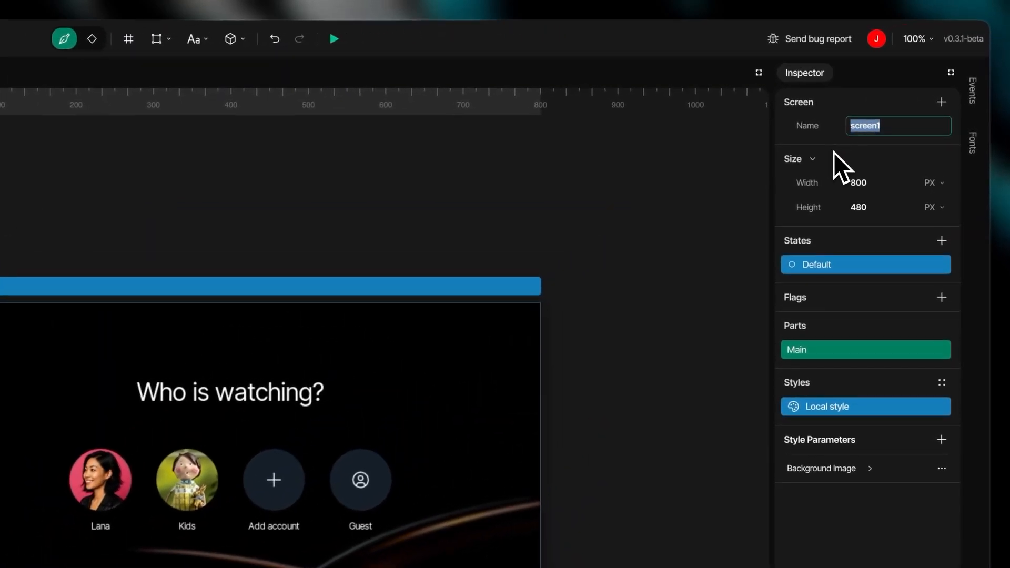
{"action": "type", "text": "Login"}
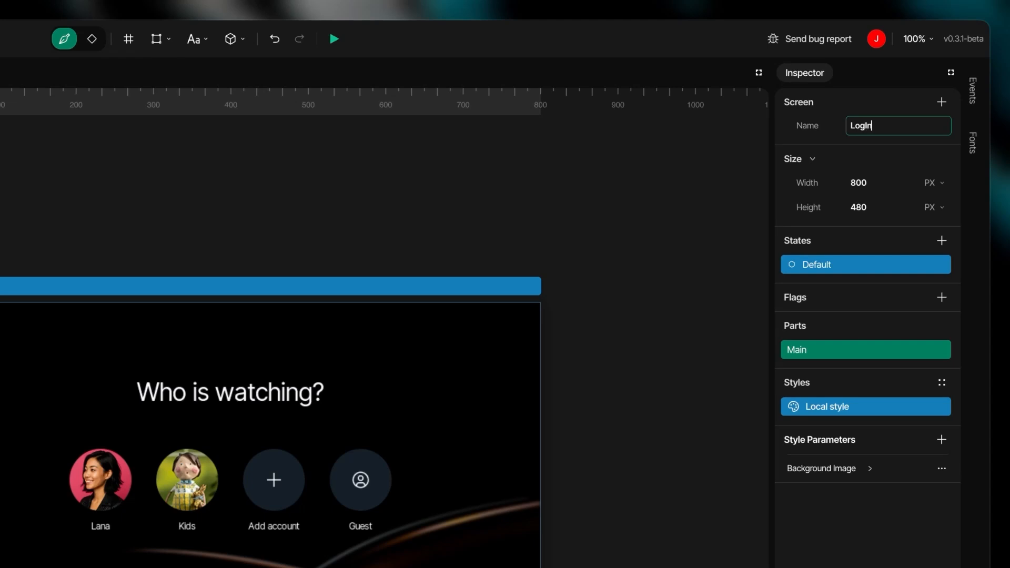
{"action": "mouse_move", "coordinate": [841, 168]}
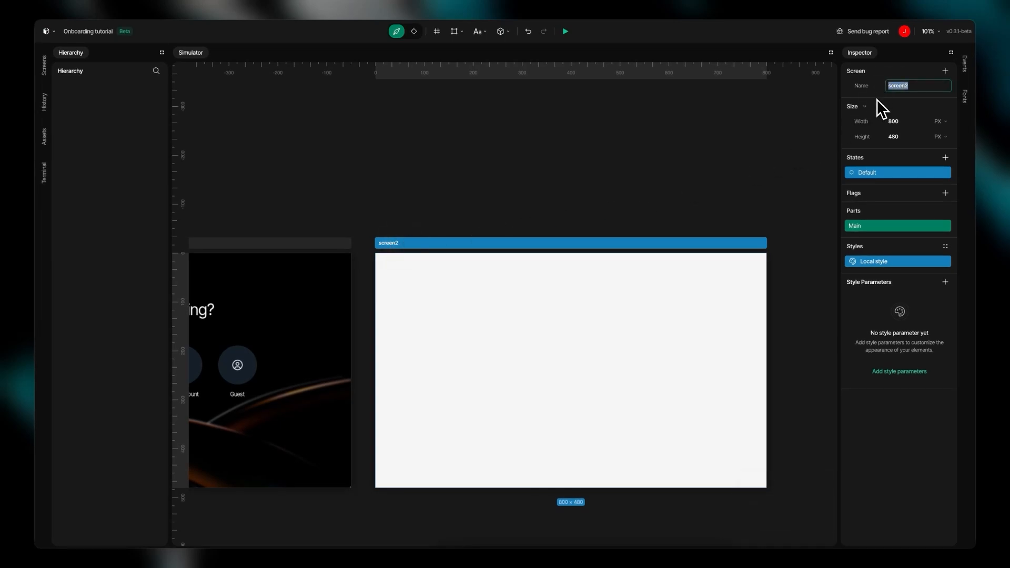
{"action": "type", "text": "Home"}
{"action": "type", "text": "Idle"}
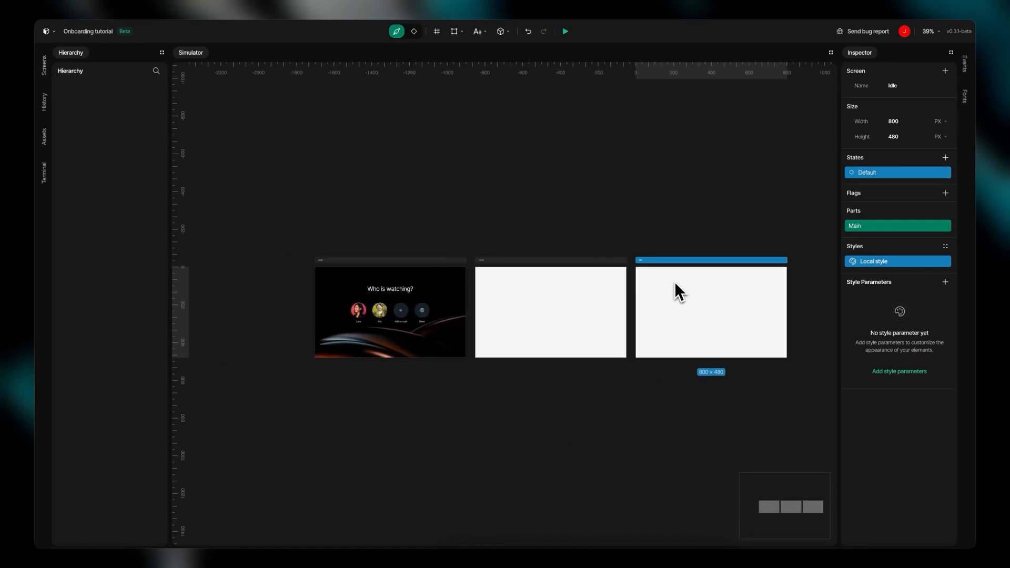
Step: Drag the Idle screen ahead of Login so the order is Idle, Login, Home
{"action": "left_click_drag", "start_coordinate": [710, 260], "coordinate": [436, 257]}
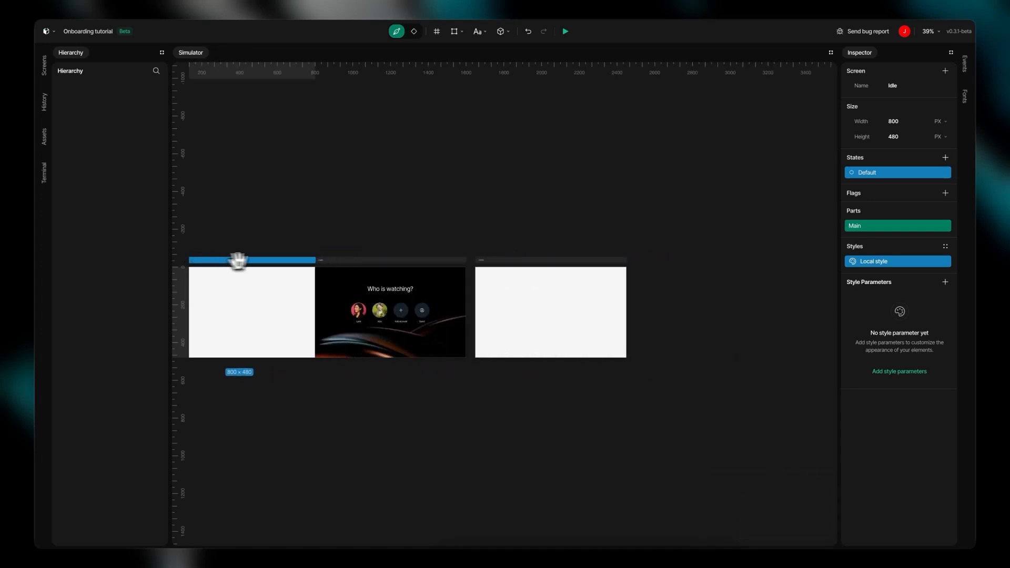
{"action": "left_click_drag", "start_coordinate": [239, 262], "coordinate": [330, 239]}
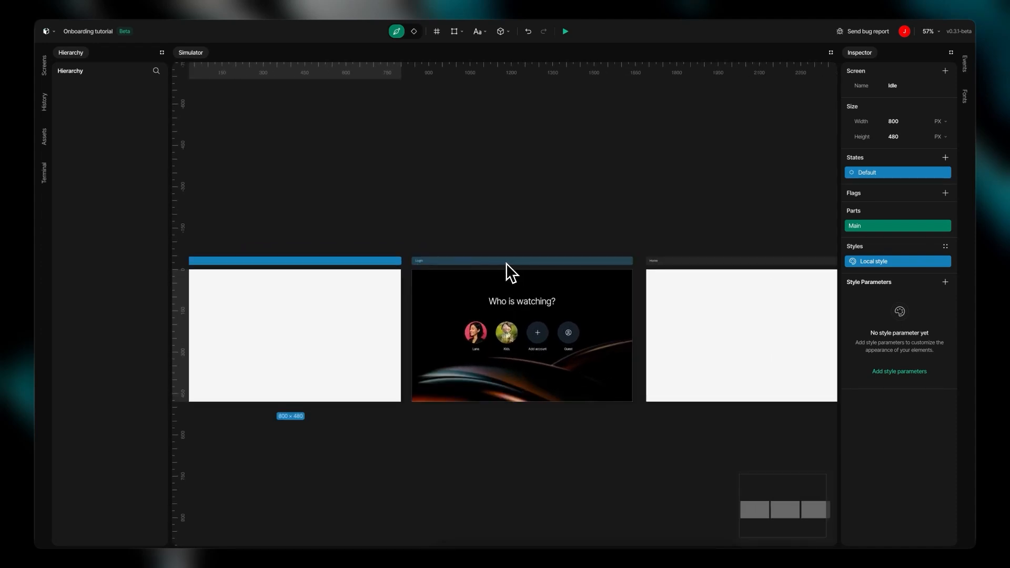
{"action": "left_click", "coordinate": [740, 261]}
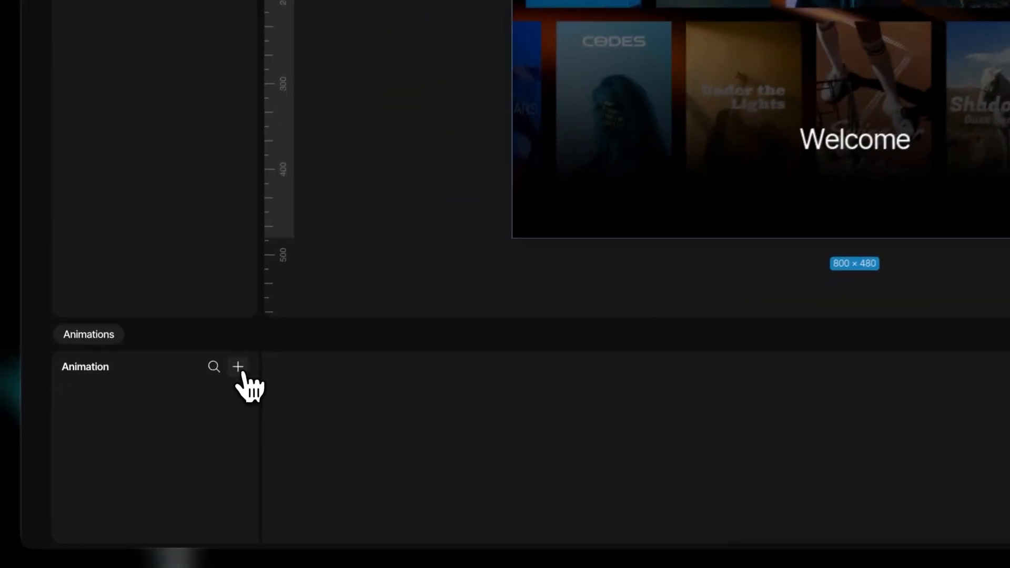
Step: Create the Posters animation keyframing Row1's X and Y over two seconds
{"action": "left_click", "coordinate": [237, 366]}
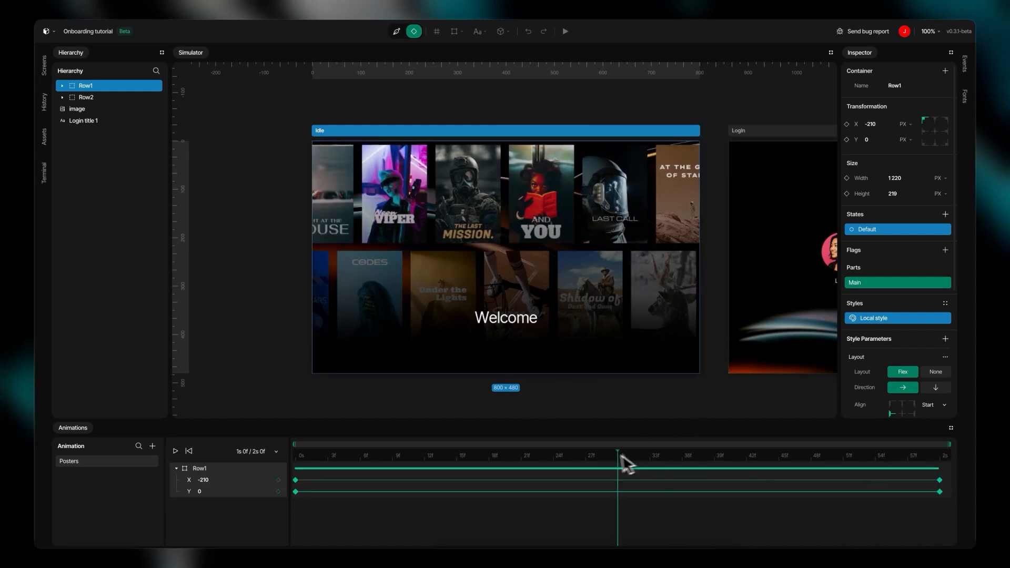
{"action": "left_click", "coordinate": [85, 97]}
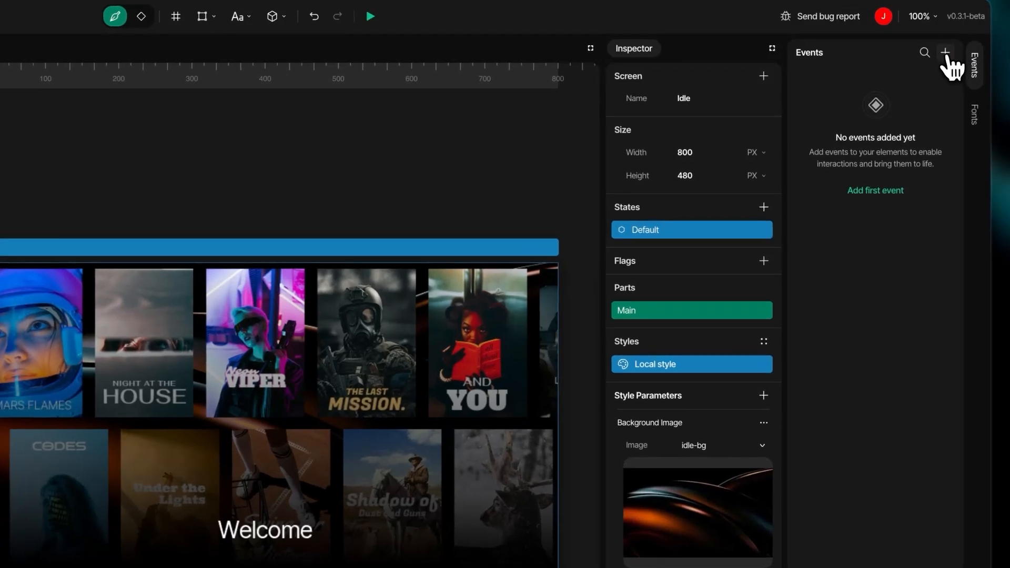
Step: Add a Screen loaded event on Idle that plays the Posters animation
{"action": "left_click", "coordinate": [945, 52]}
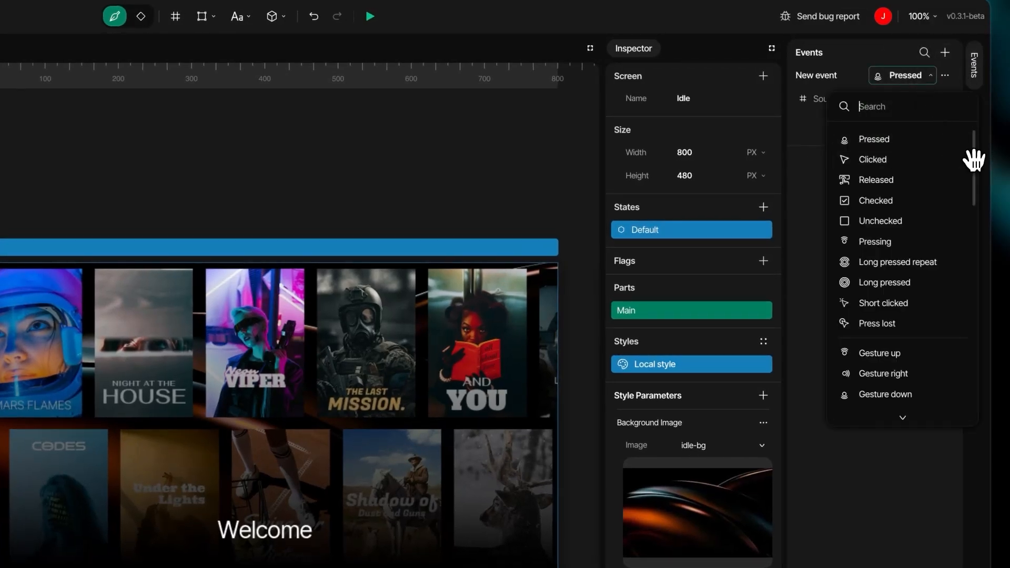
{"action": "scroll", "scroll_direction": "down", "scroll_amount": 3}
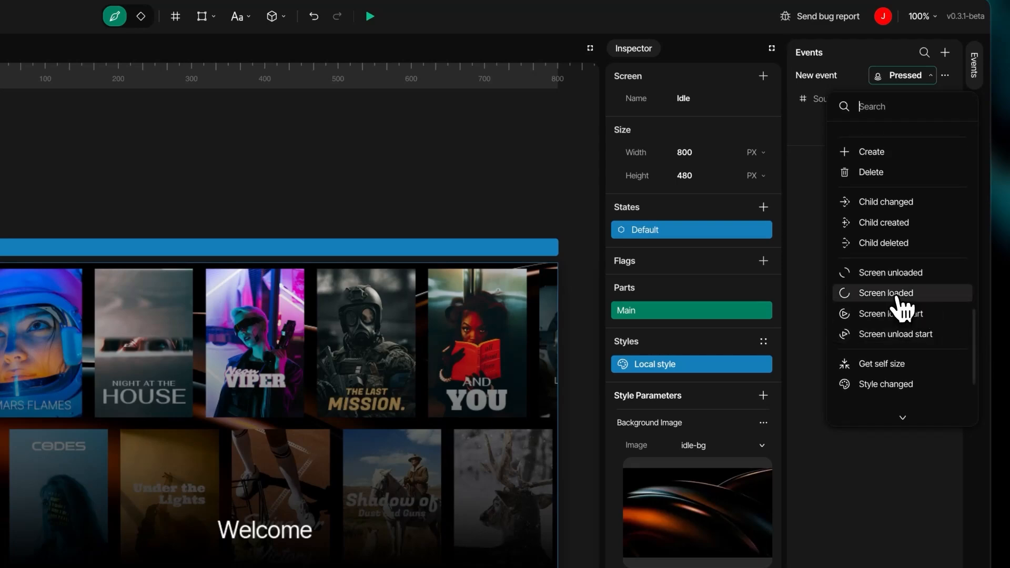
{"action": "left_click", "coordinate": [887, 293]}
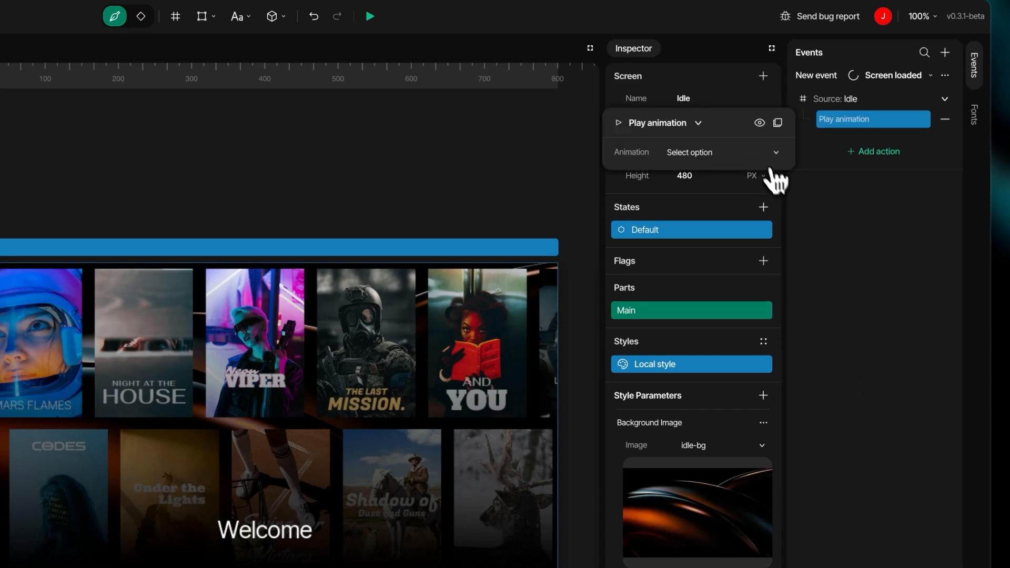
{"action": "left_click", "coordinate": [723, 152]}
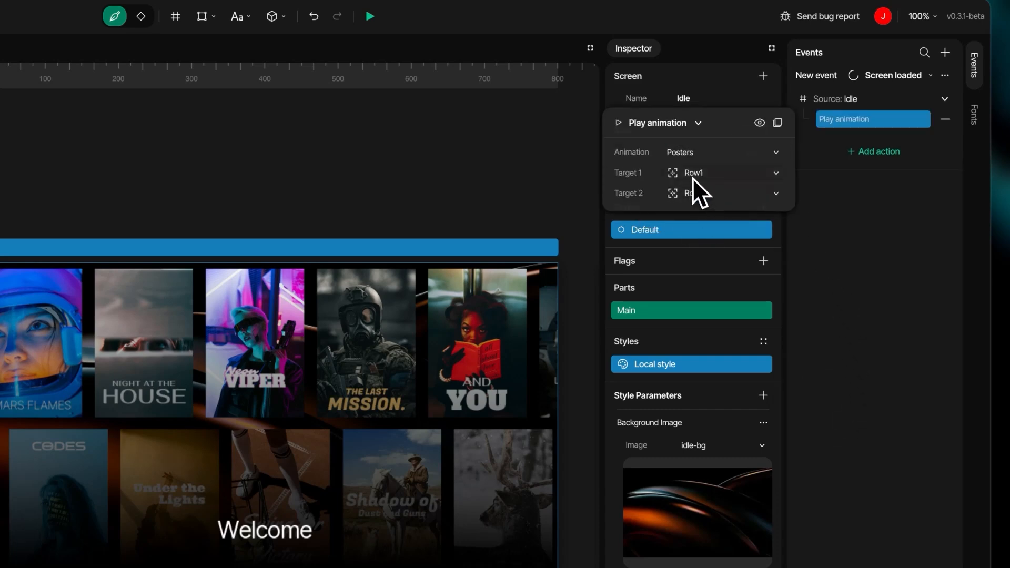
Step: Add a Change screen action fading to Login with a 1200 ms delay
{"action": "left_click", "coordinate": [873, 151]}
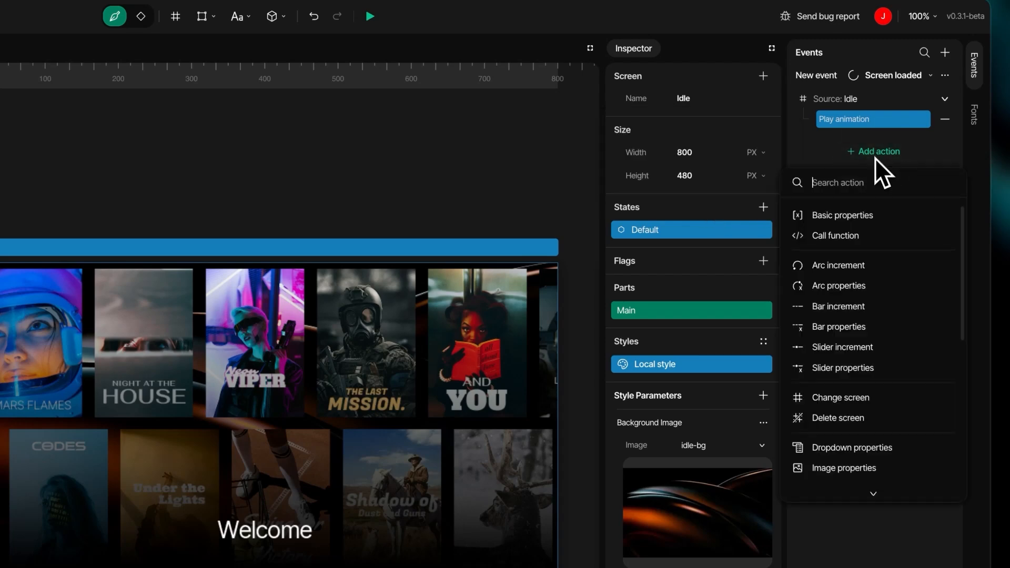
{"action": "left_click", "coordinate": [840, 397]}
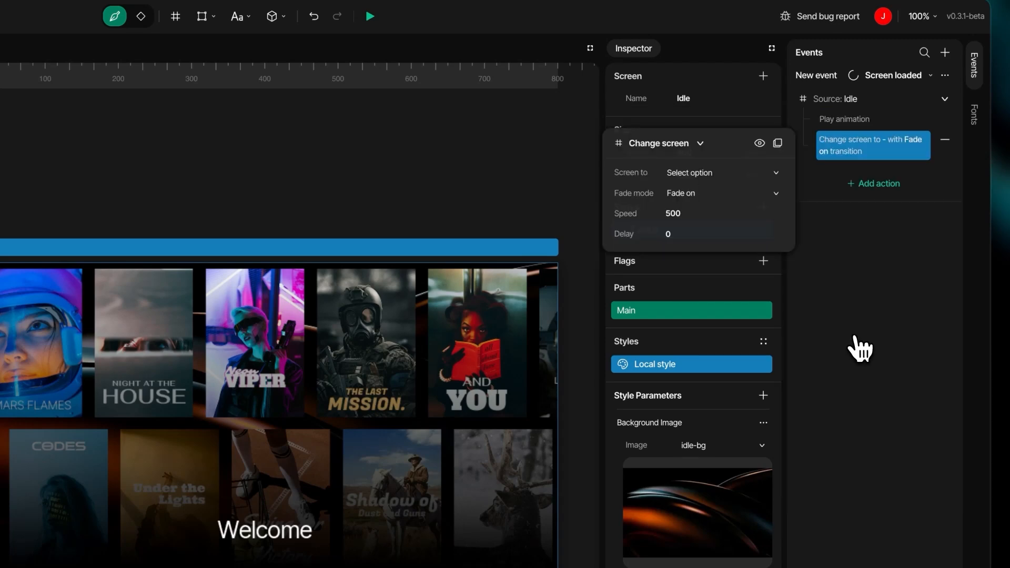
{"action": "left_click", "coordinate": [722, 173]}
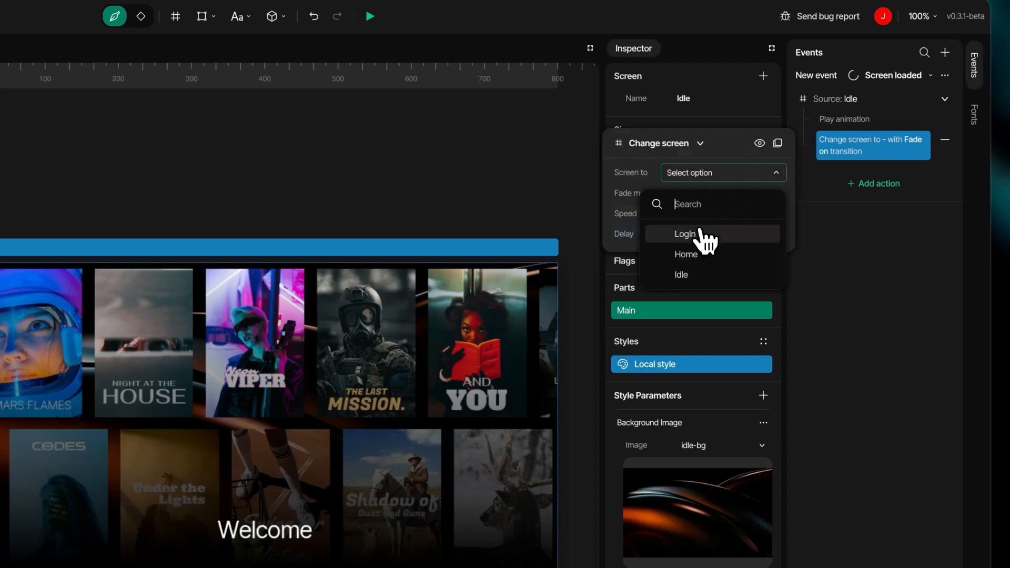
{"action": "left_click", "coordinate": [685, 233]}
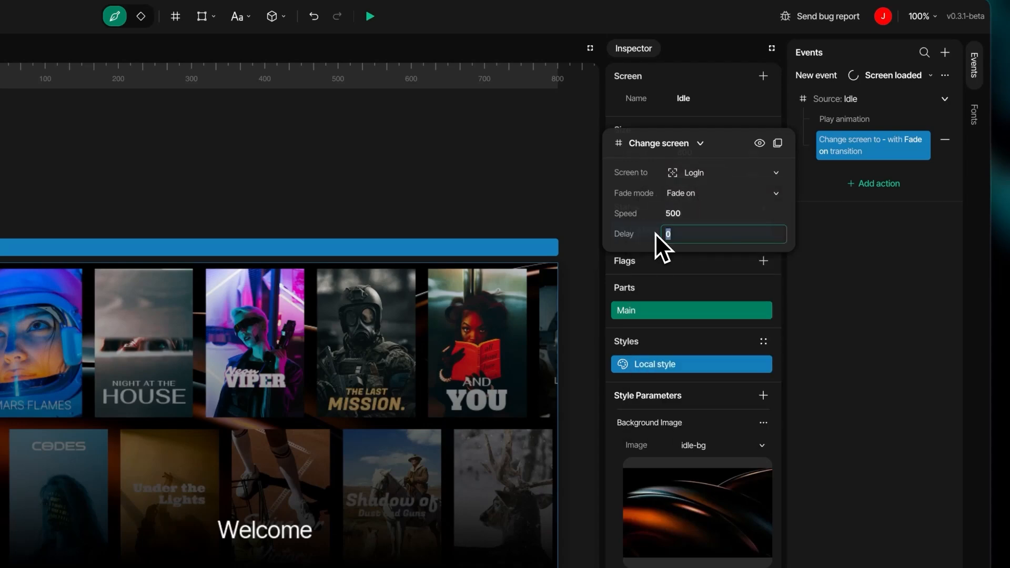
{"action": "type", "text": "1200"}
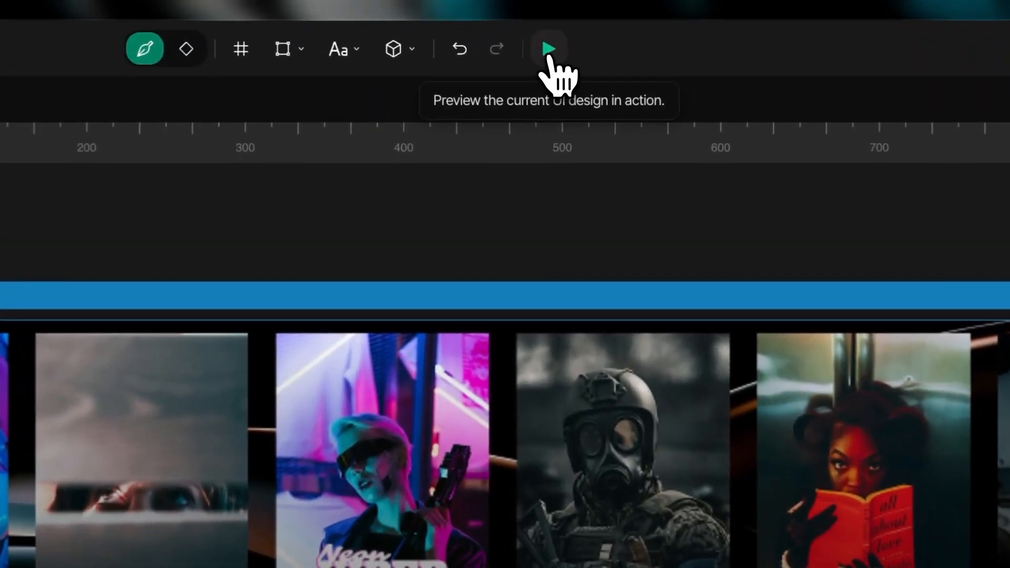
{"action": "left_click", "coordinate": [548, 48]}
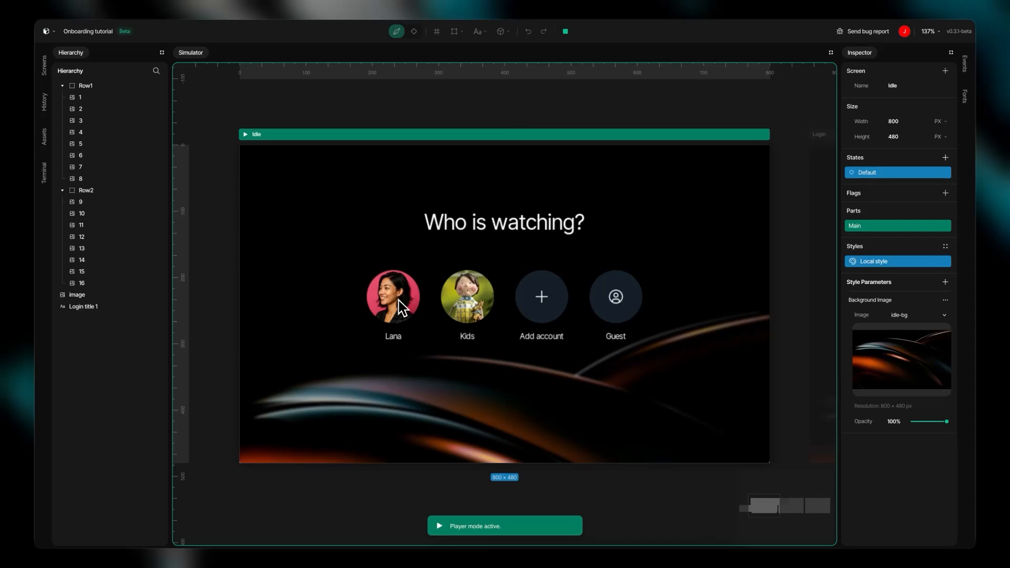
{"action": "left_click", "coordinate": [393, 297]}
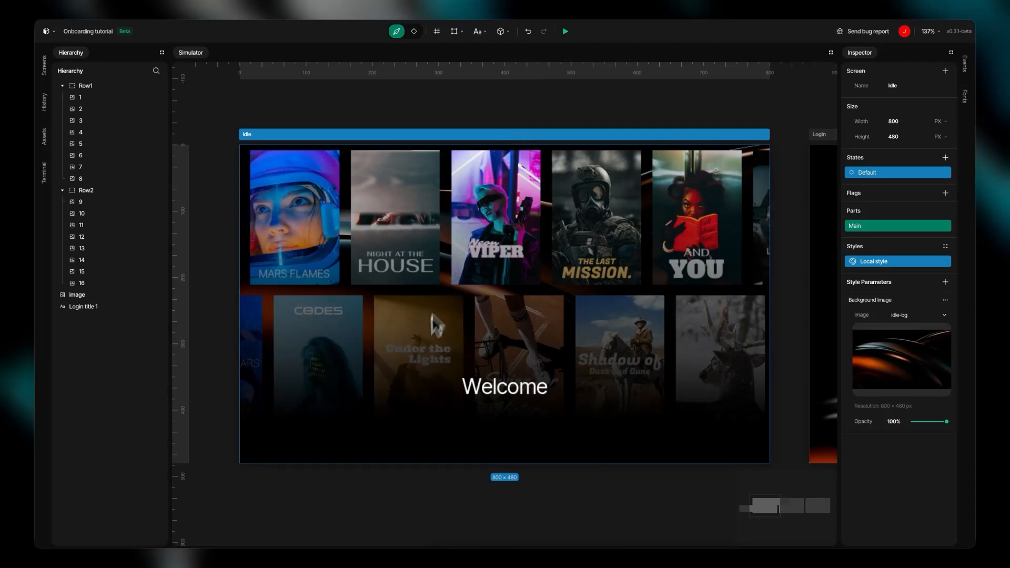
{"action": "mouse_move", "coordinate": [381, 488]}
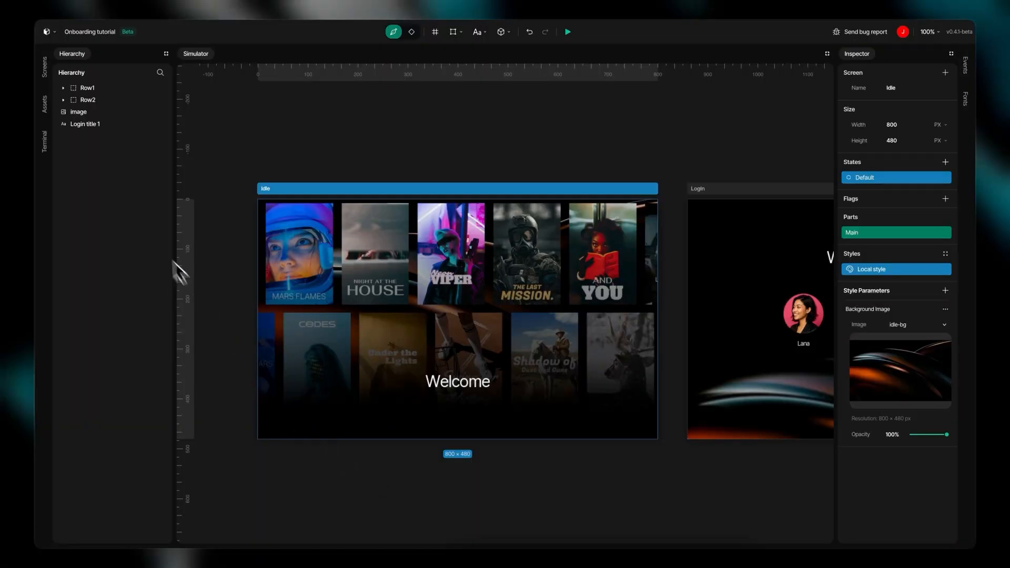
Step: Open the project menu beside the logo to reach Export UI files
{"action": "left_click", "coordinate": [50, 32]}
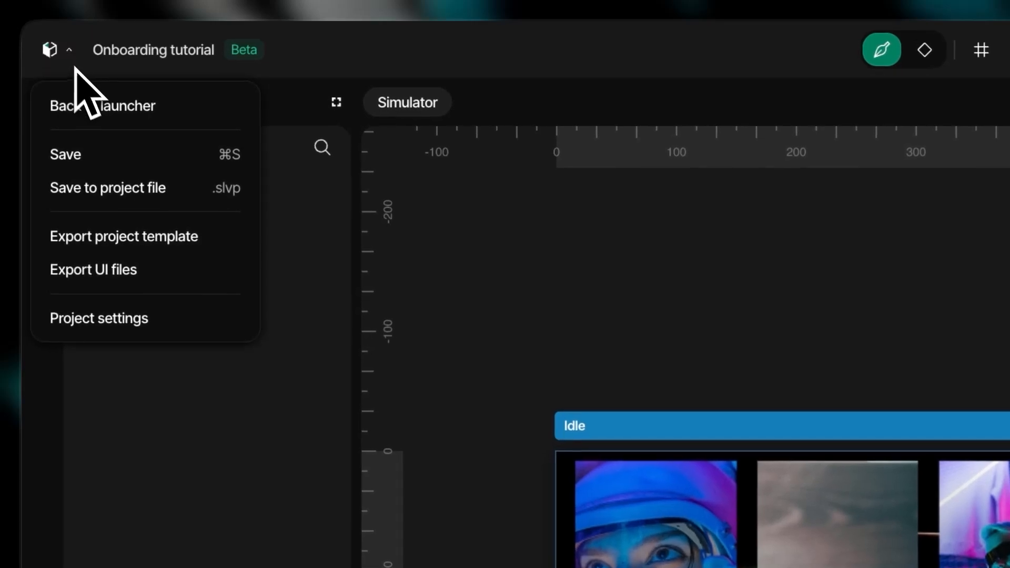
{"action": "mouse_move", "coordinate": [128, 237]}
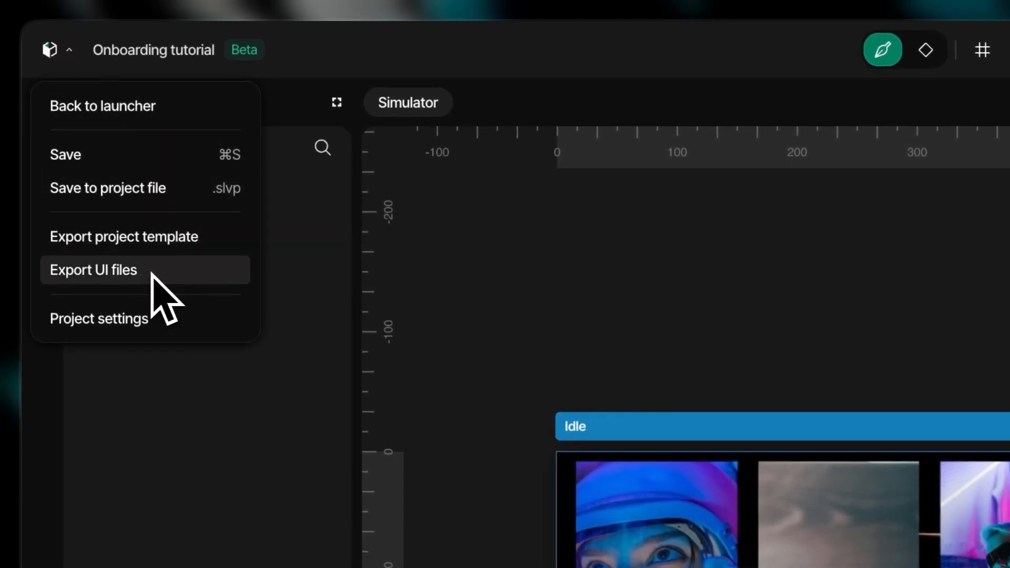
{"action": "mouse_move", "coordinate": [213, 297]}
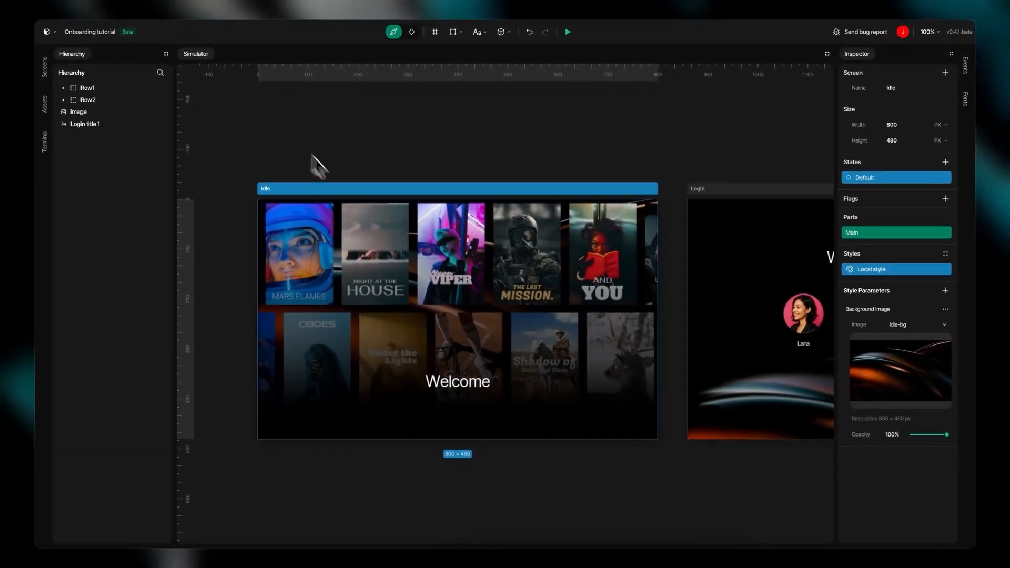
{"action": "mouse_move", "coordinate": [518, 467]}
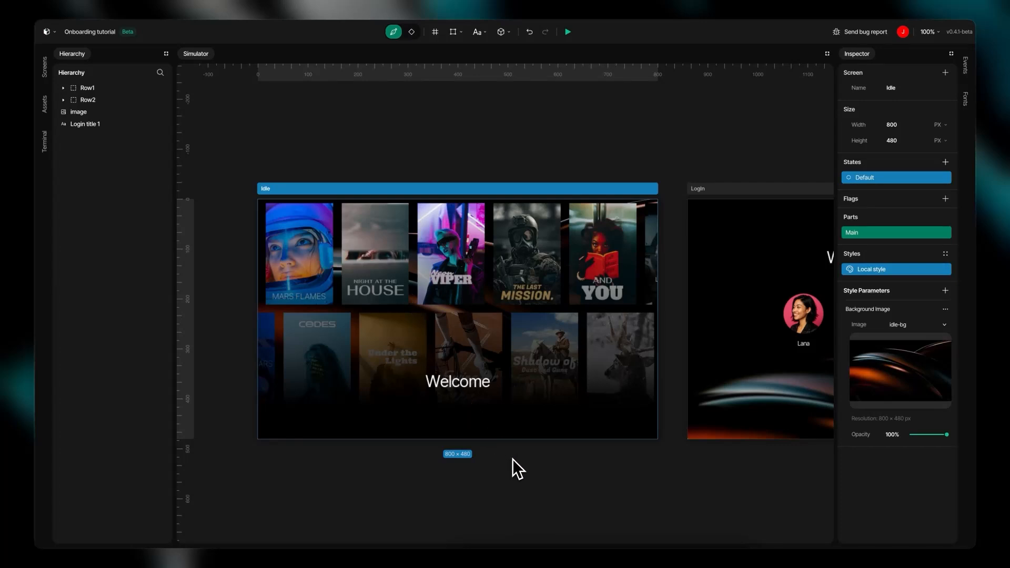